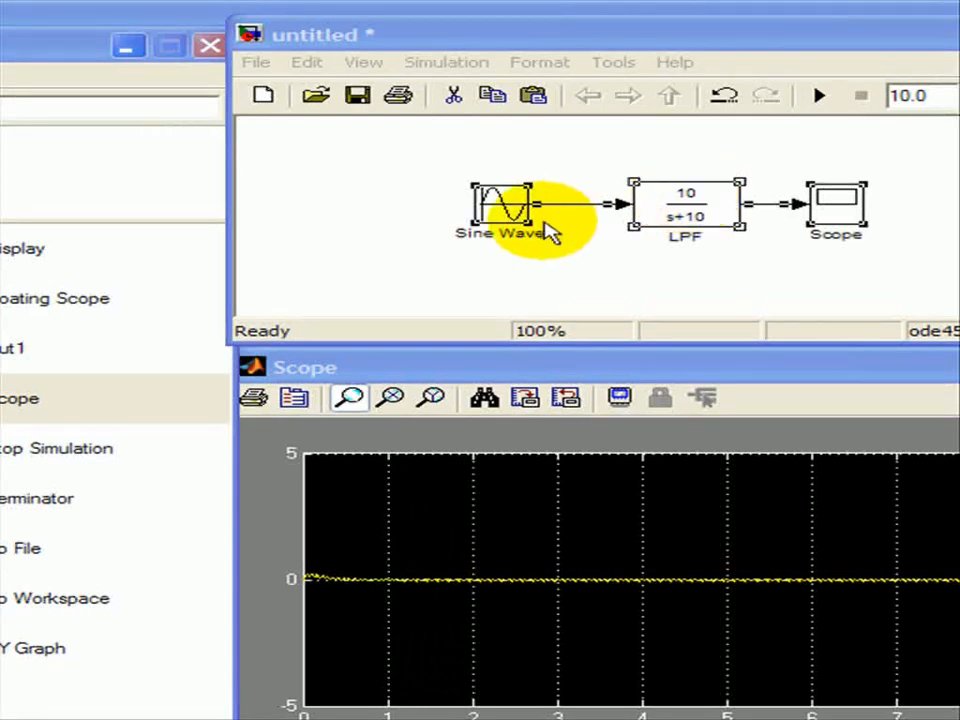
# Step: Set the Sine Wave frequency to 1 rad/s, run, and view the ±5 sine on the Scope
pyautogui.doubleClick(505, 205)
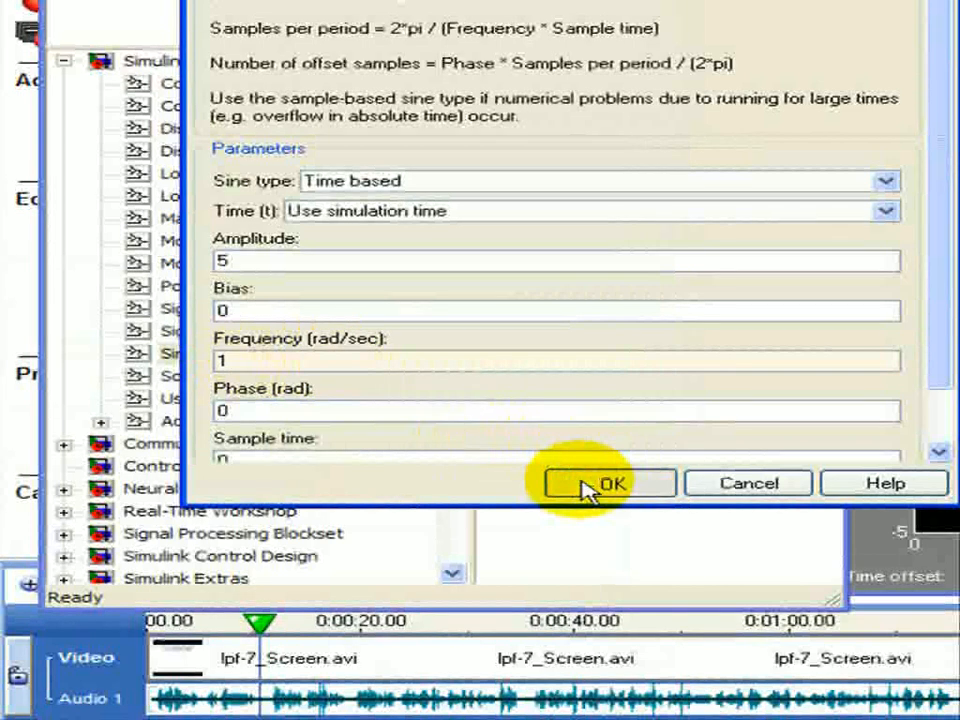
pyautogui.click(606, 483)
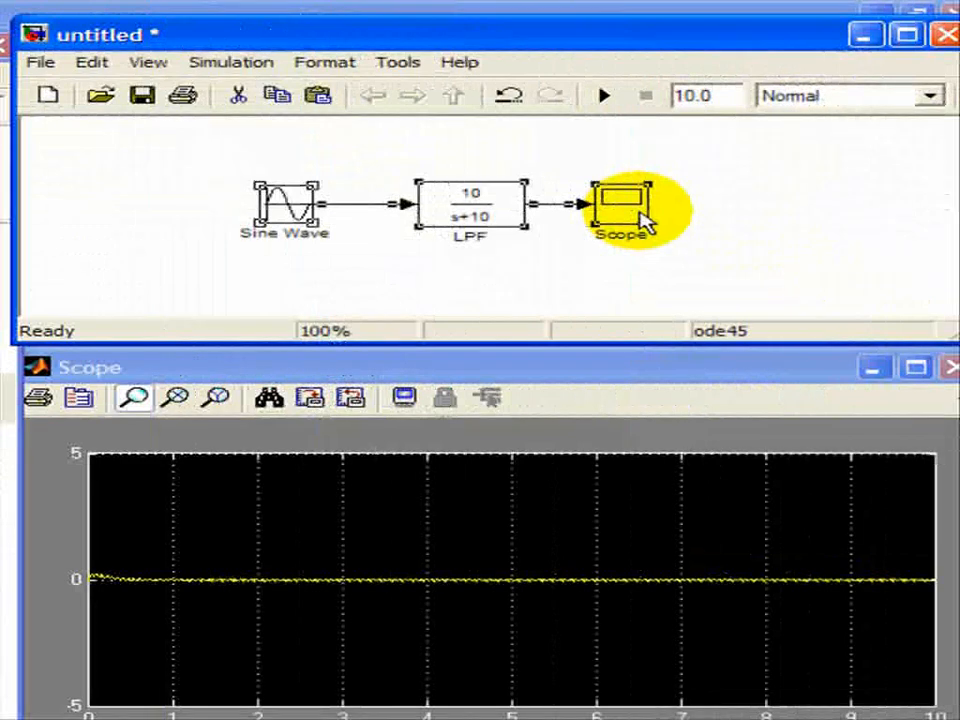
pyautogui.click(603, 95)
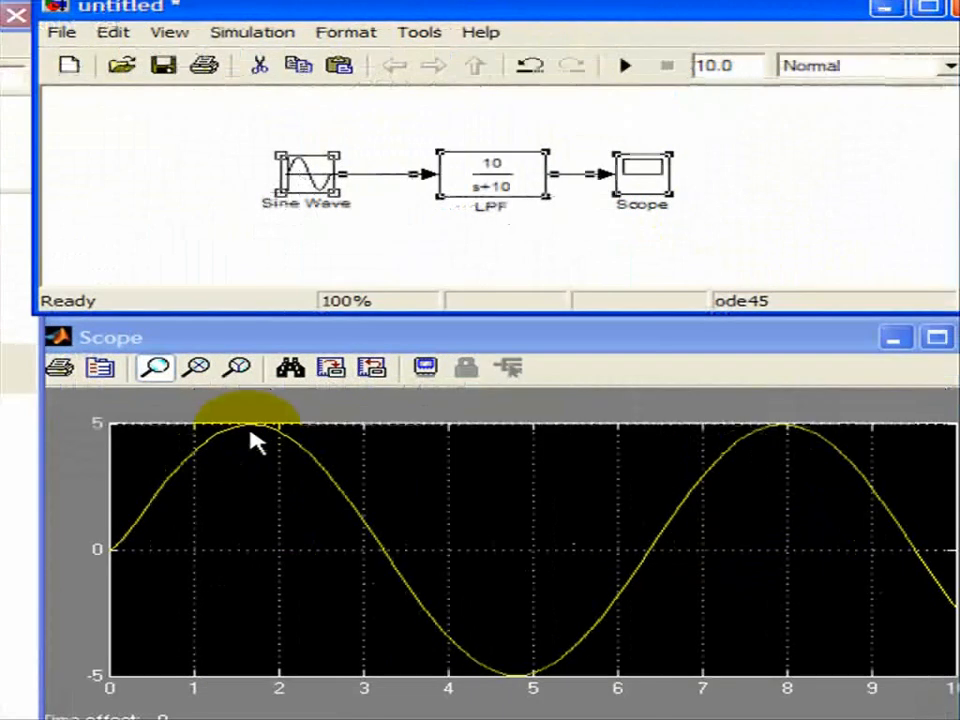
pyautogui.click(307, 175)
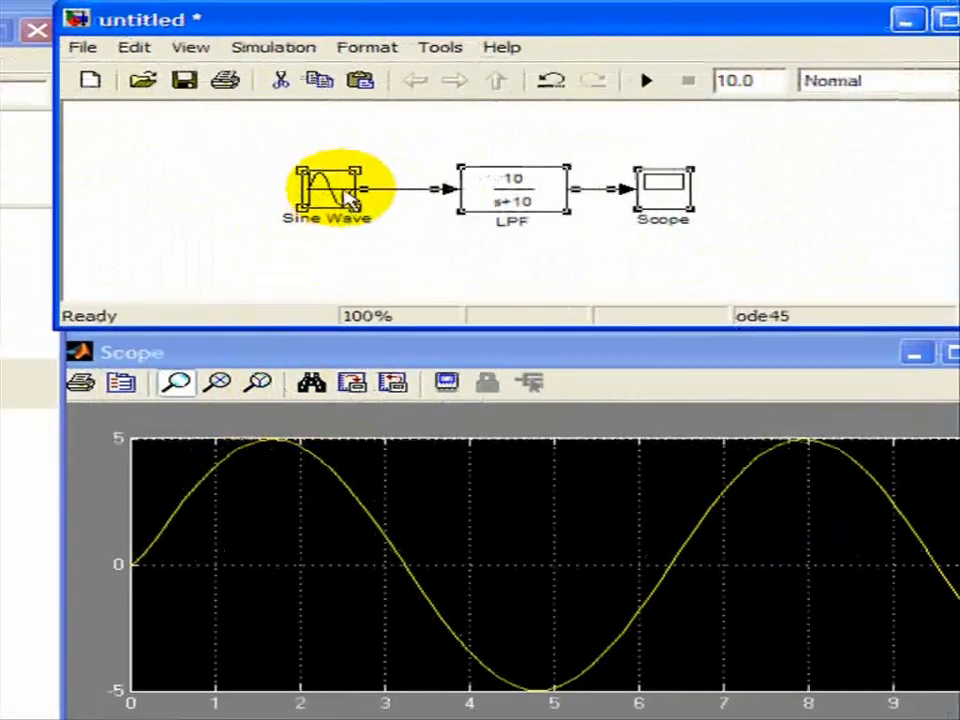
# Step: Reopen the Sine Wave parameters and retype the frequency as 19 rad/s
pyautogui.doubleClick(325, 190)
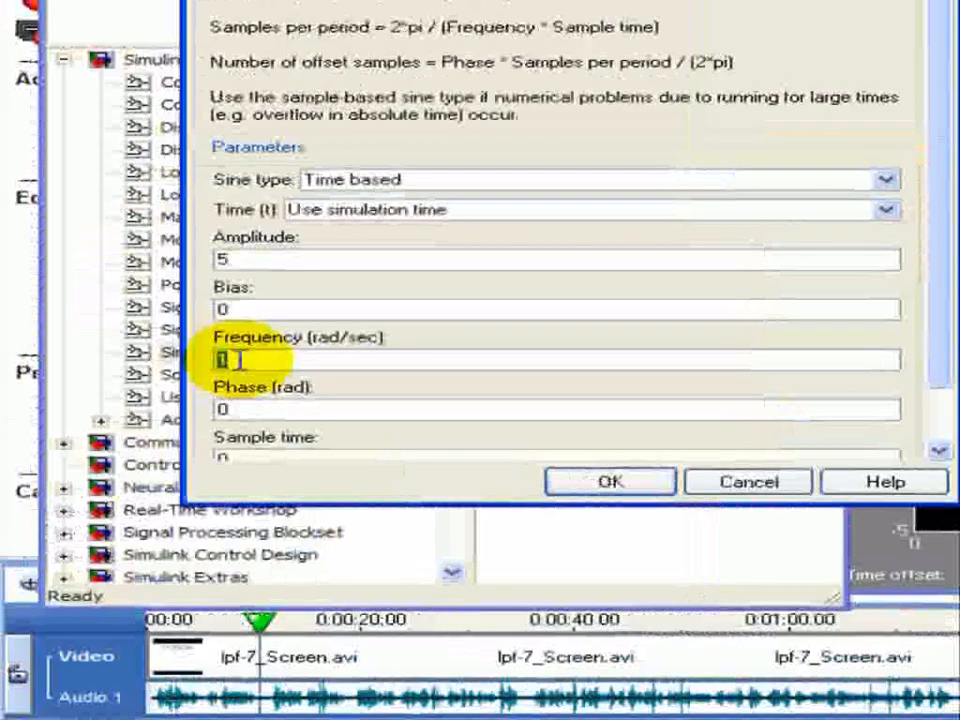
pyautogui.write('19')
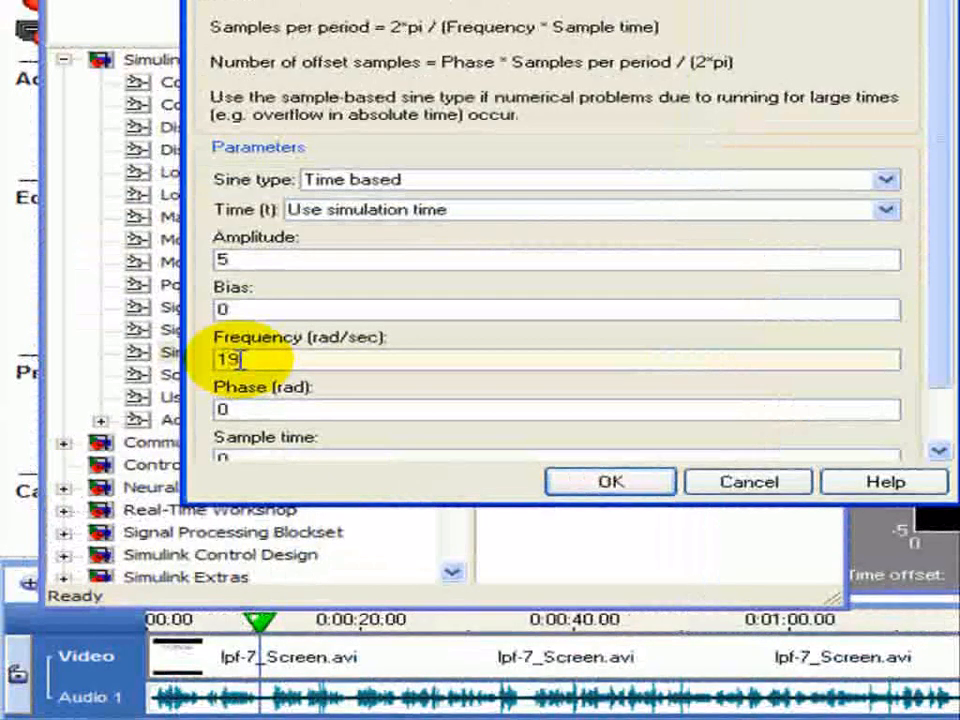
pyautogui.moveTo(355, 405)
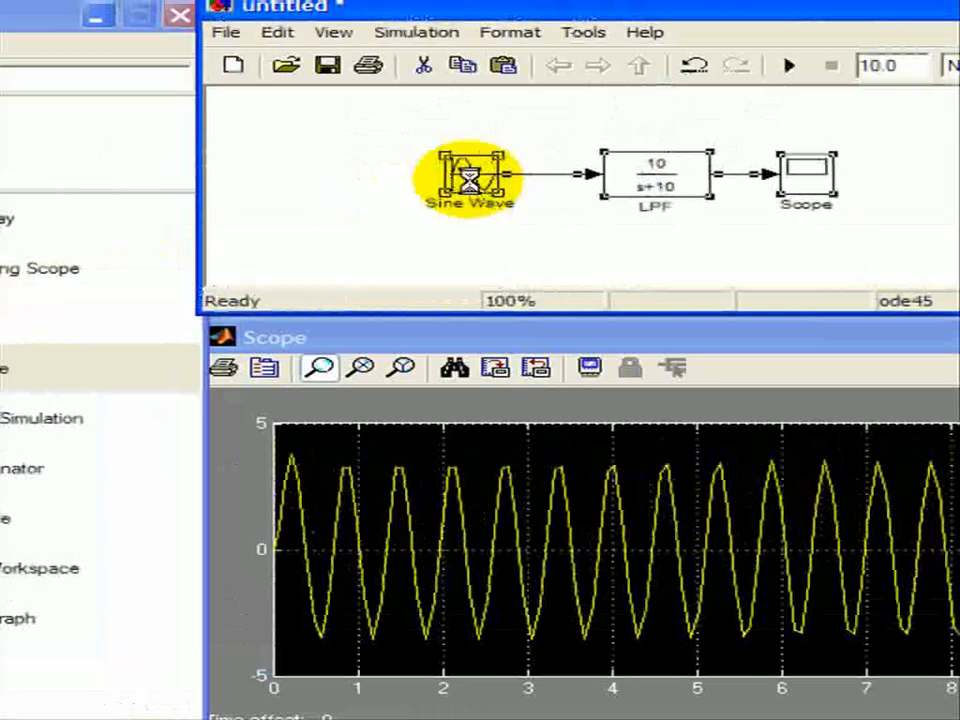
# Step: Confirm the Sine Wave frequency of 10 rad/s and select the LPF-to-Scope line
pyautogui.doubleClick(470, 175)
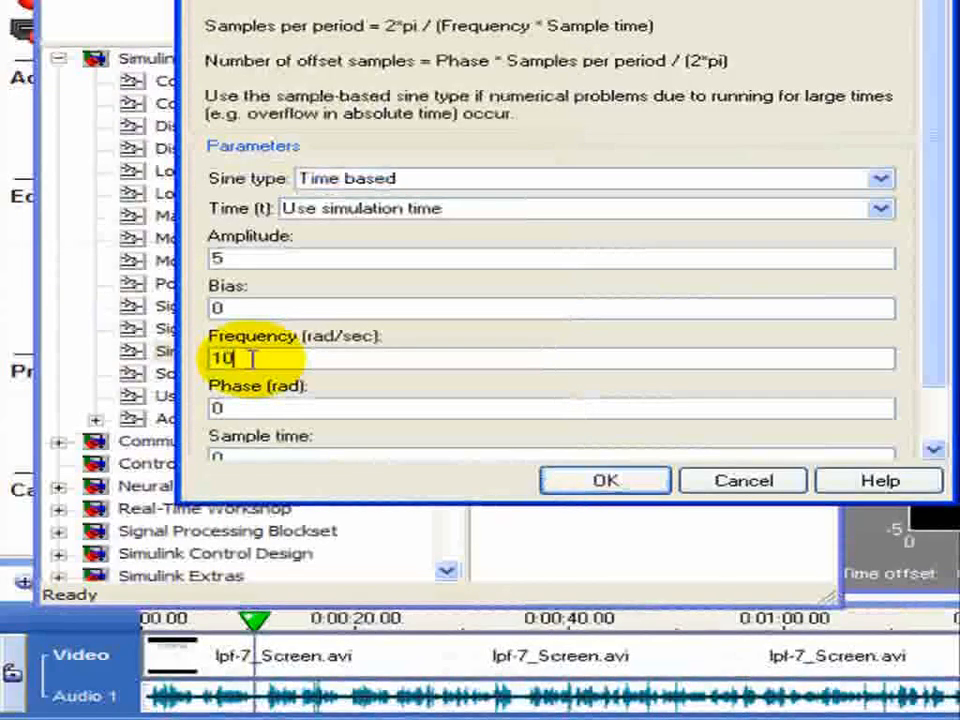
pyautogui.click(604, 481)
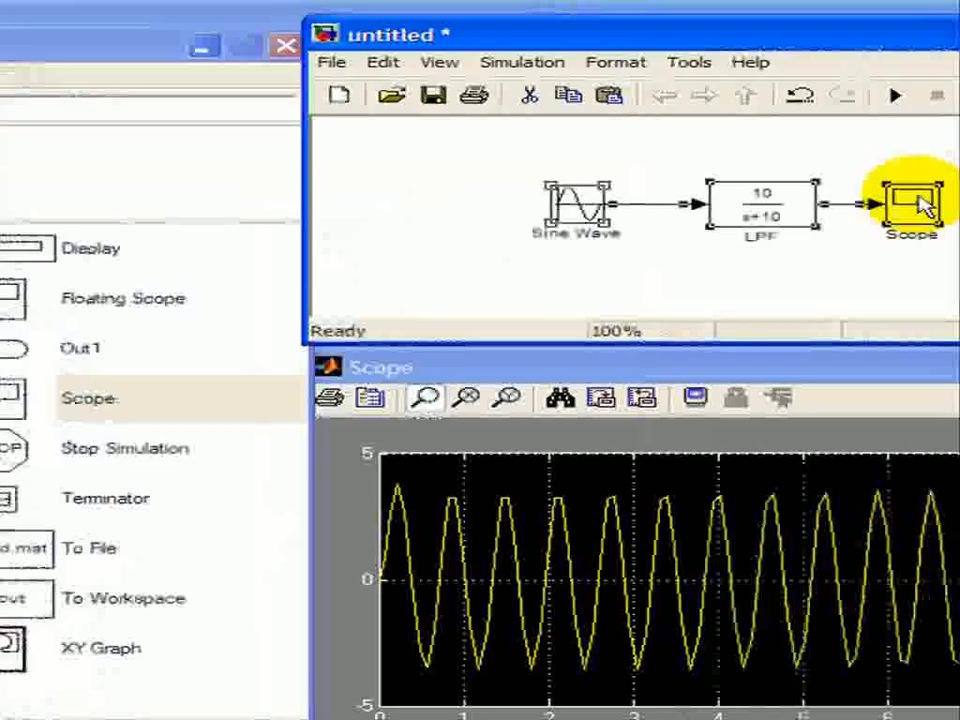
pyautogui.click(580, 95)
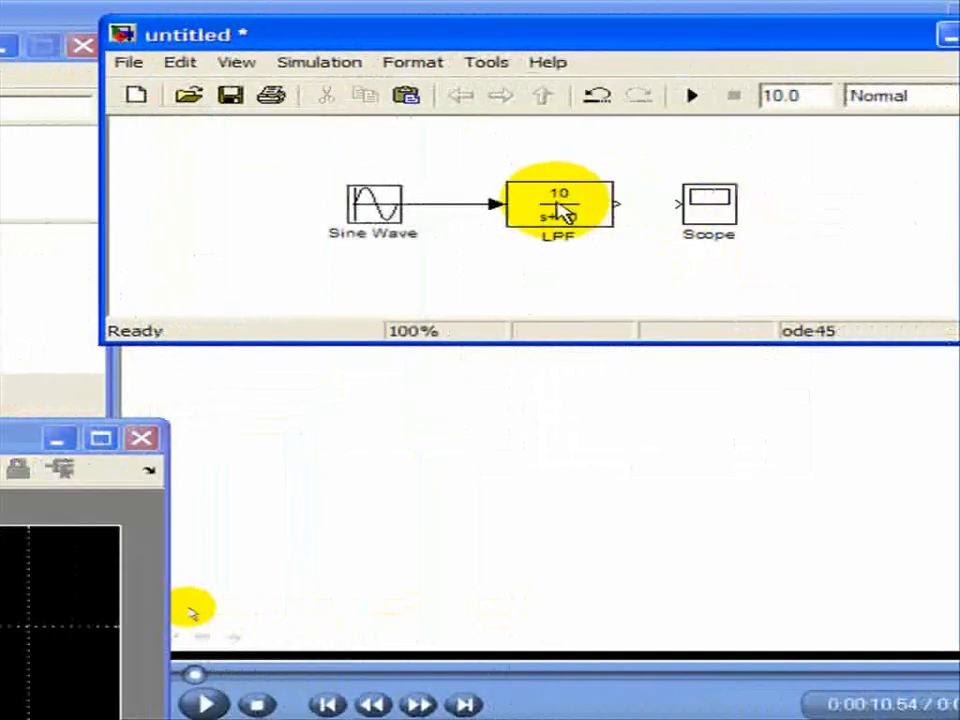
# Step: Copy the LPF block and paste it onto the diagram as LPF1
pyautogui.rightClick(558, 205)
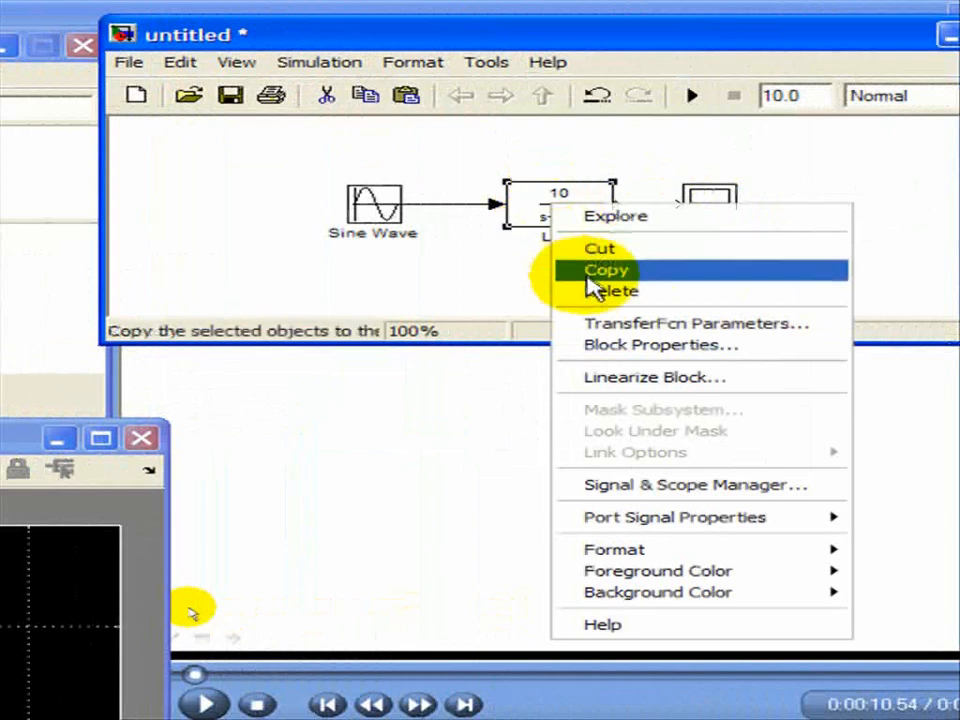
pyautogui.click(604, 269)
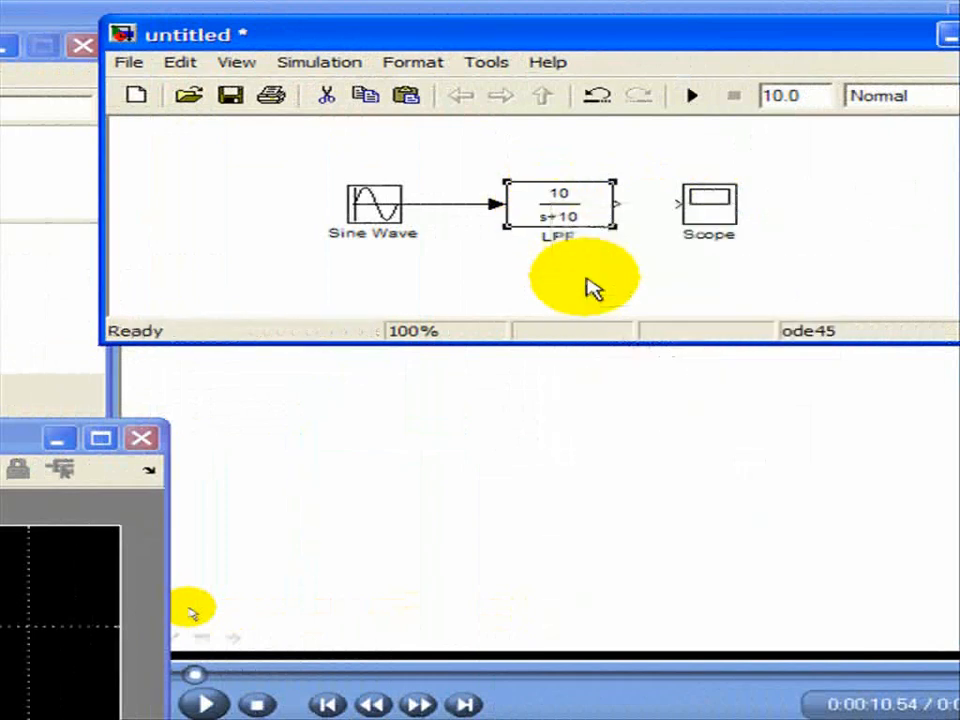
pyautogui.click(595, 285)
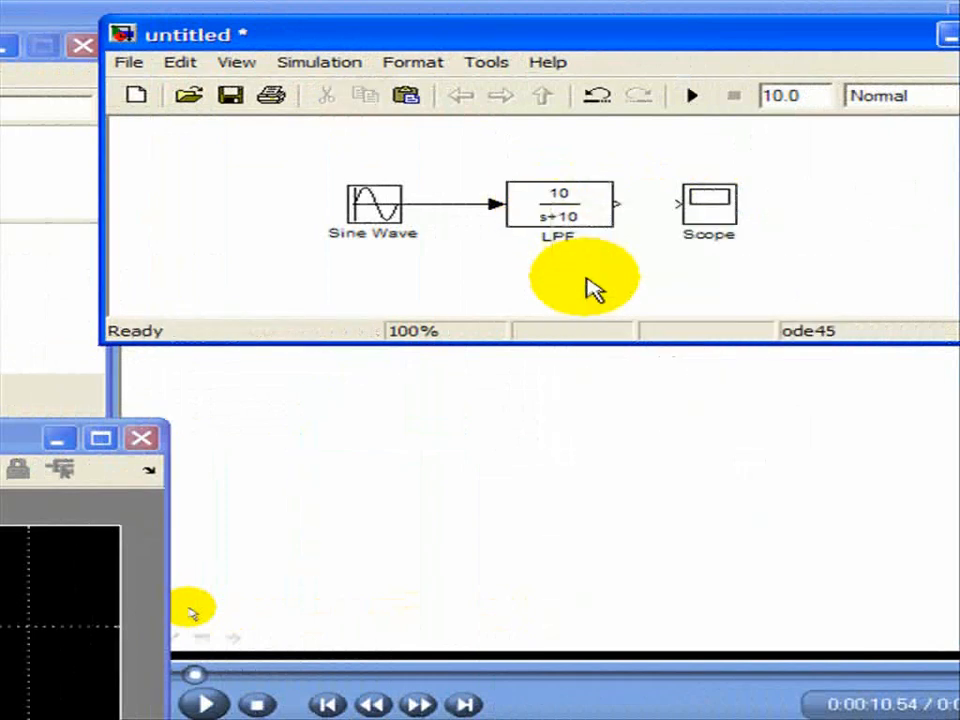
pyautogui.rightClick(585, 280)
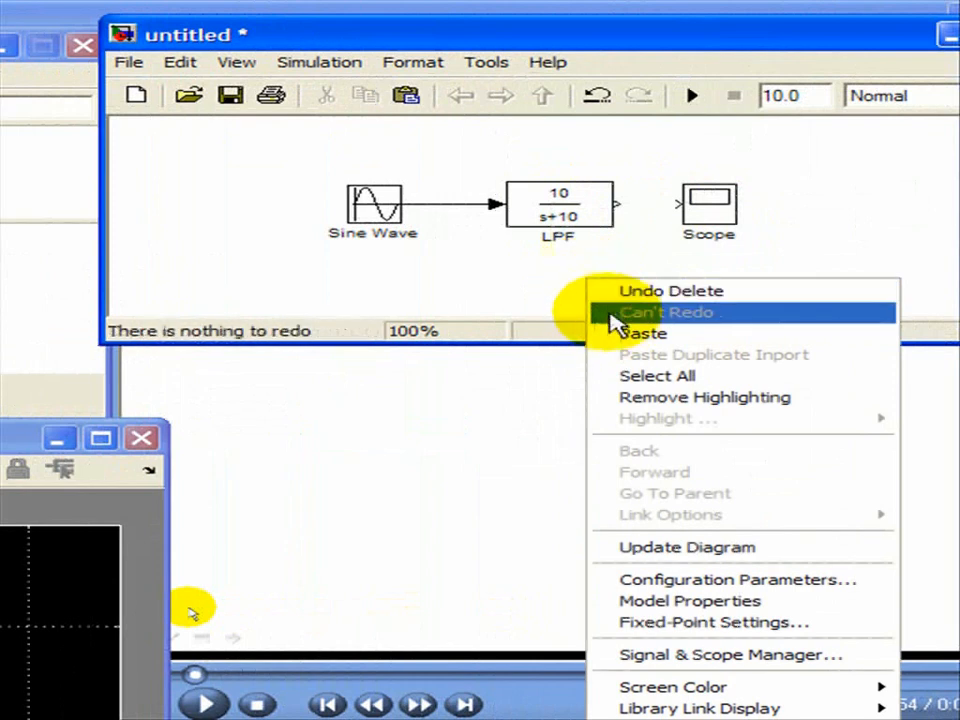
pyautogui.moveTo(644, 332)
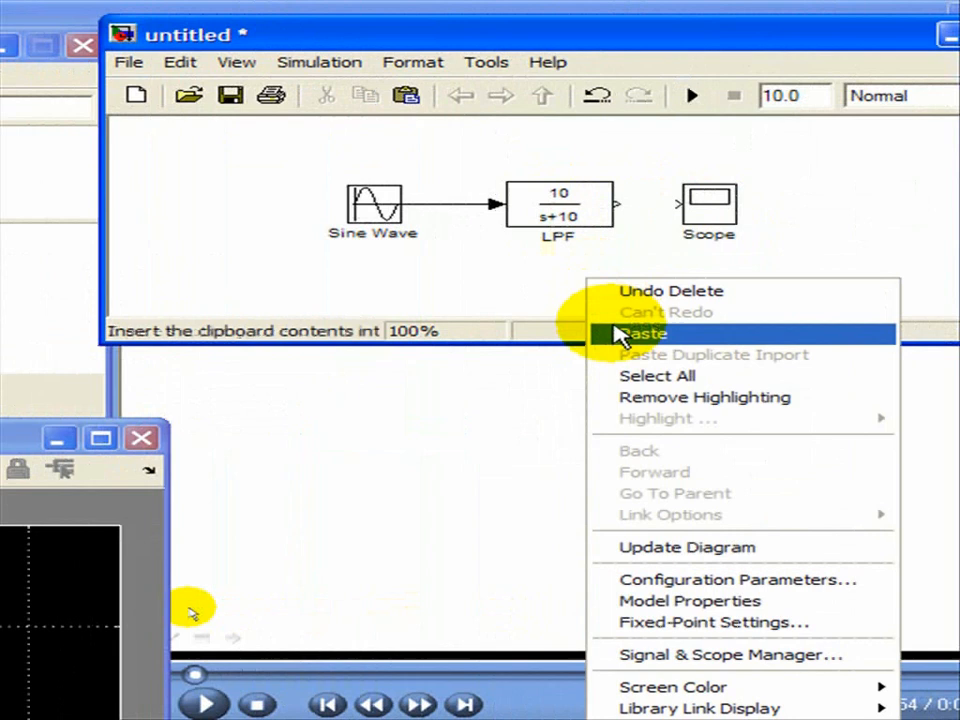
pyautogui.click(643, 333)
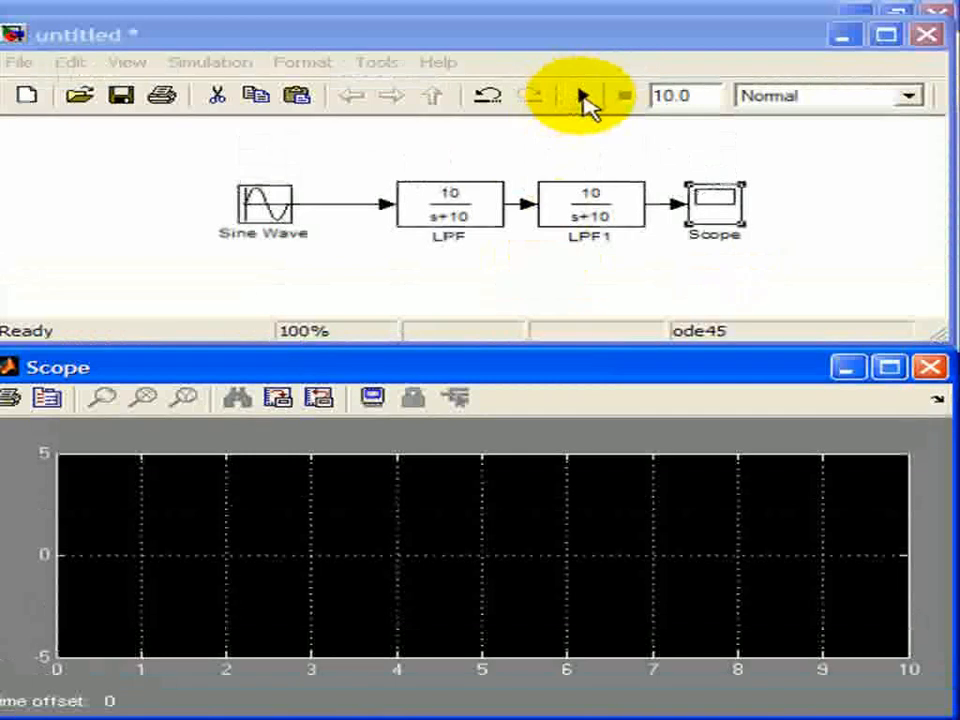
# Step: Simulate the LPF → LPF1 chain, then connect LPF's output straight to the Scope
pyautogui.click(583, 95)
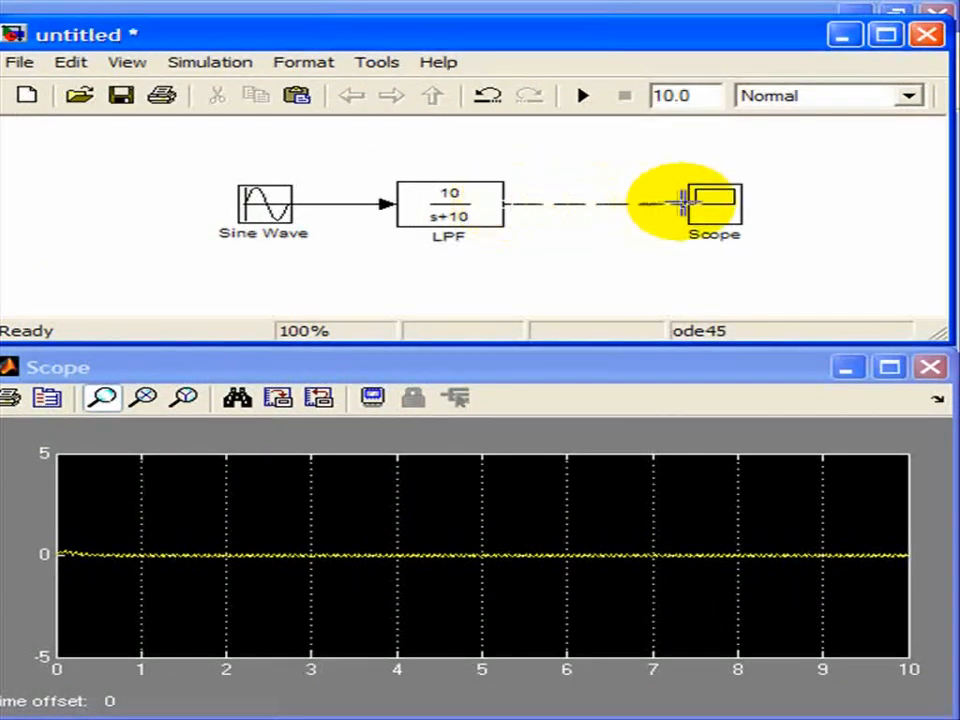
pyautogui.click(583, 95)
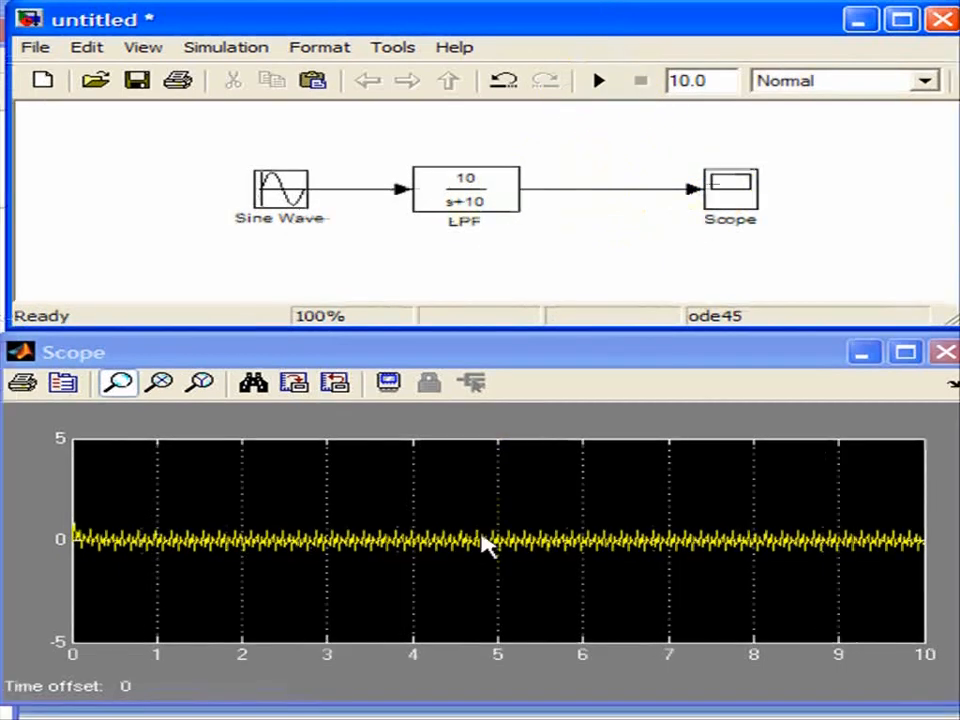
pyautogui.moveTo(455, 432)
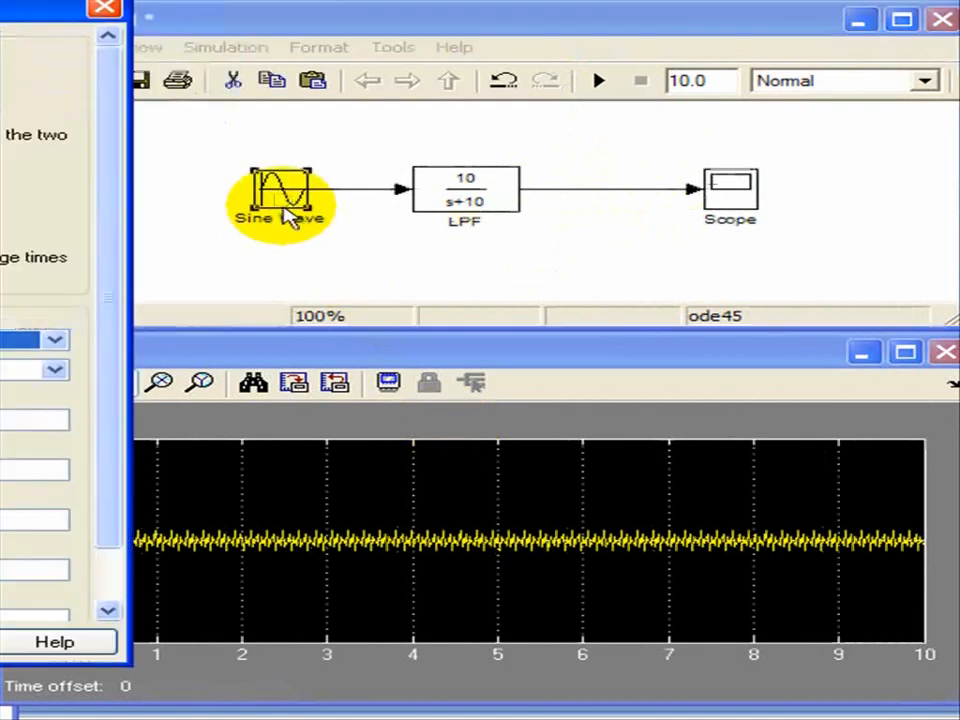
# Step: Set the Sine Wave frequency back to 10 rad/s
pyautogui.doubleClick(280, 195)
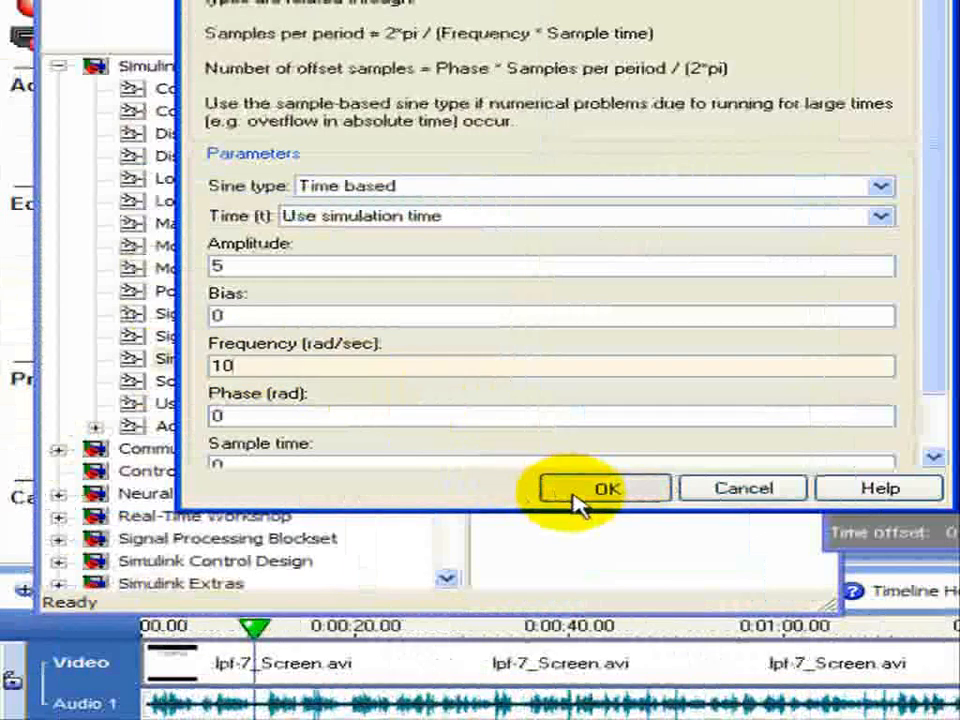
pyautogui.click(605, 488)
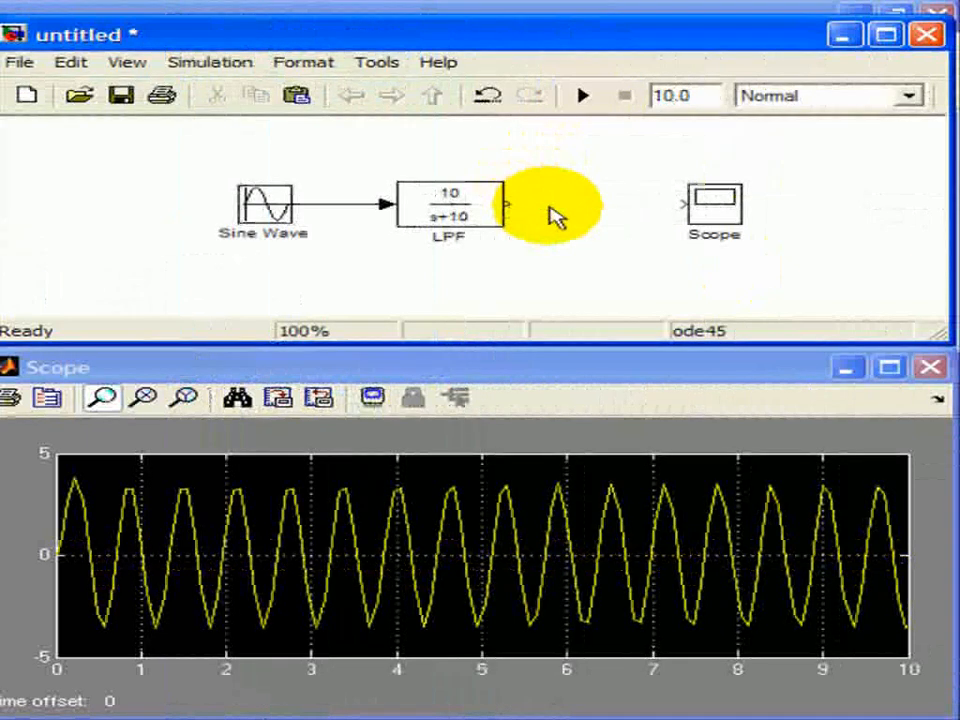
# Step: Right-drag the LPF block to place a copy, LPF1, after it
pyautogui.rightClick(450, 205)
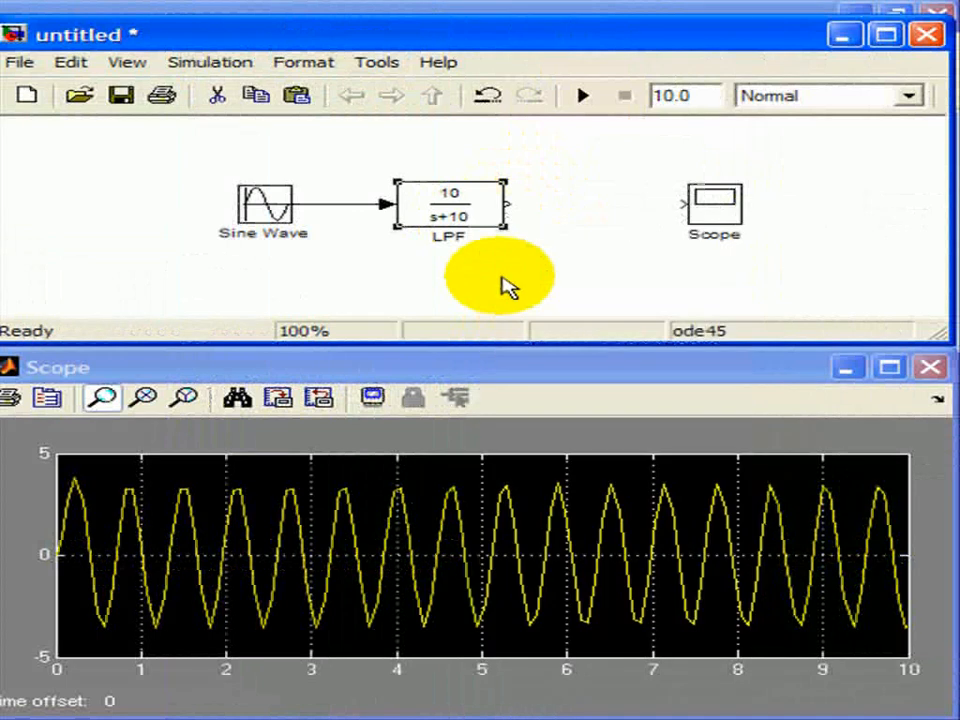
pyautogui.moveTo(450, 205); pyautogui.dragTo(550, 295)
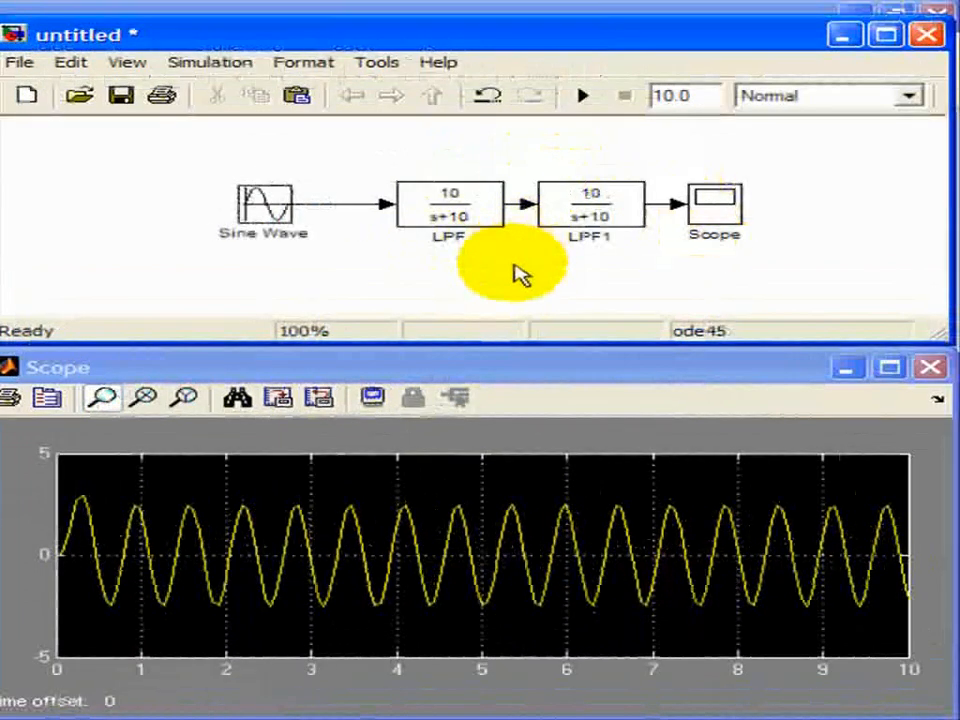
pyautogui.moveTo(500, 335)
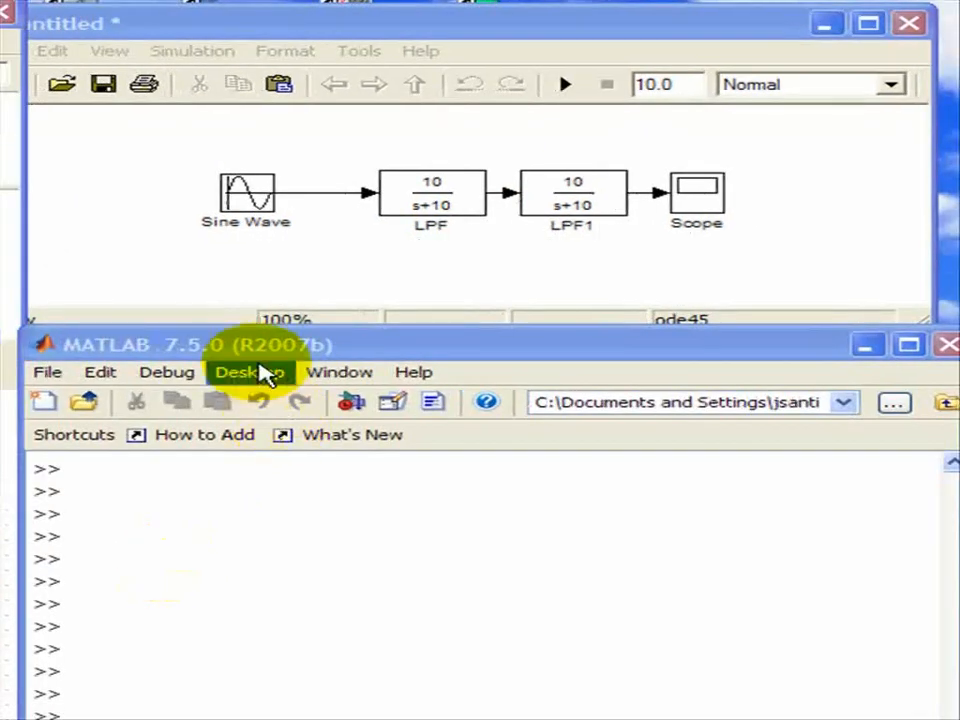
pyautogui.moveTo(405, 245)
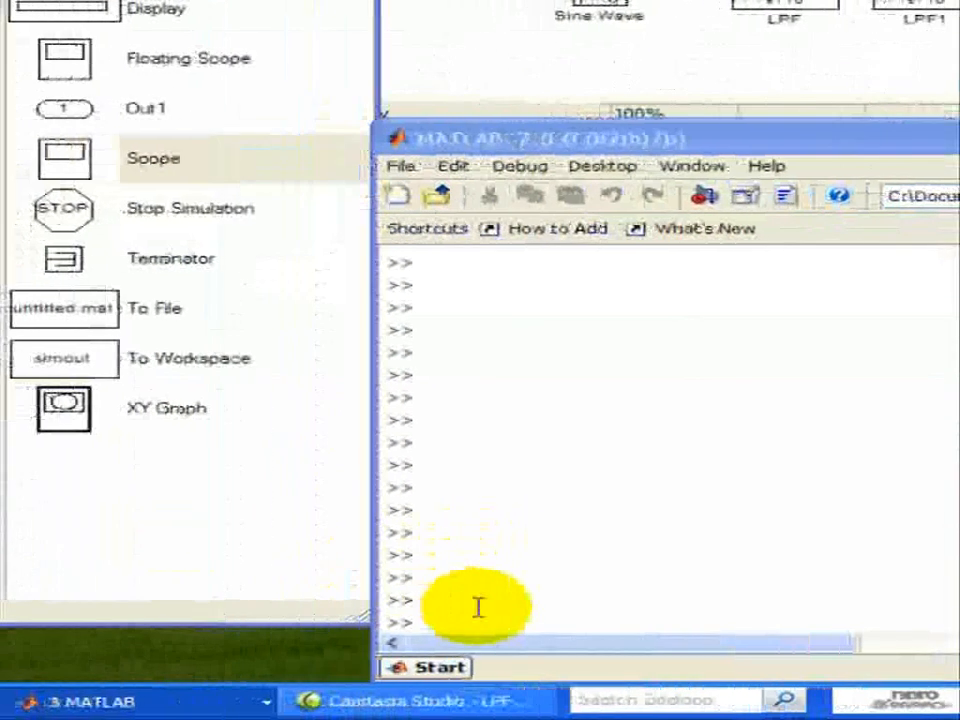
# Step: Enter the filter coefficients num=10 and den=[1 10]
pyautogui.write('nu')
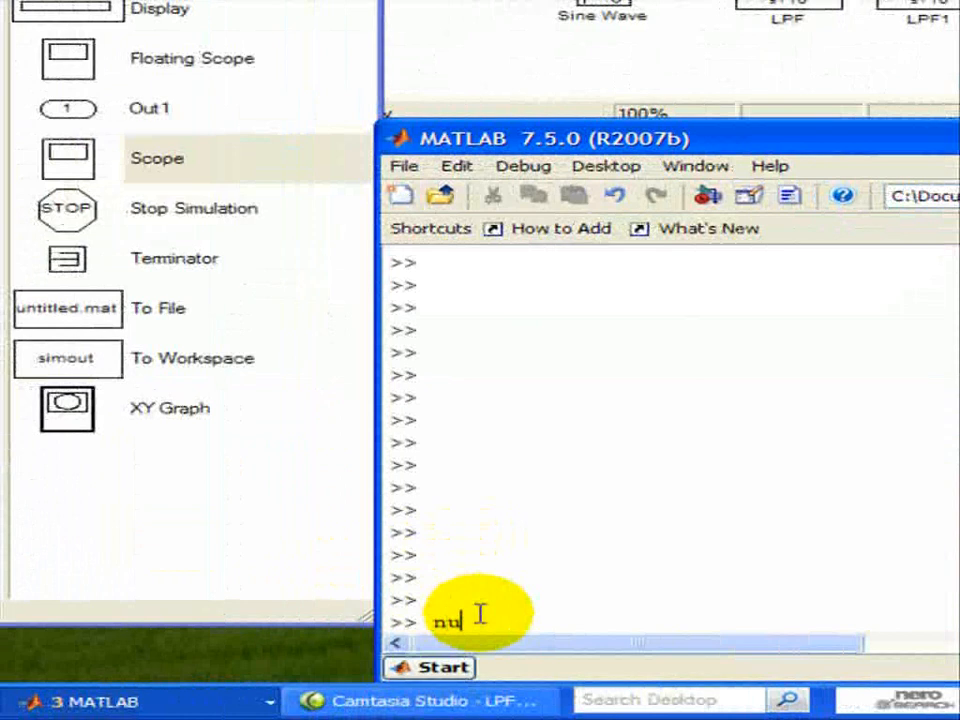
pyautogui.write('m=10')
pyautogui.write('de')
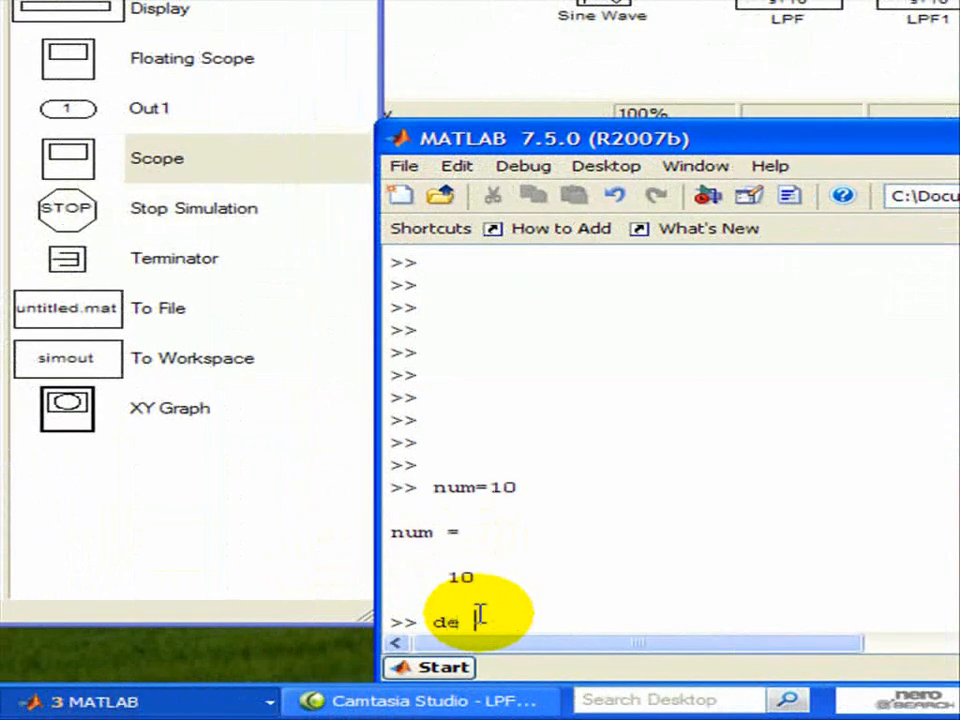
pyautogui.write('n=[1 10')
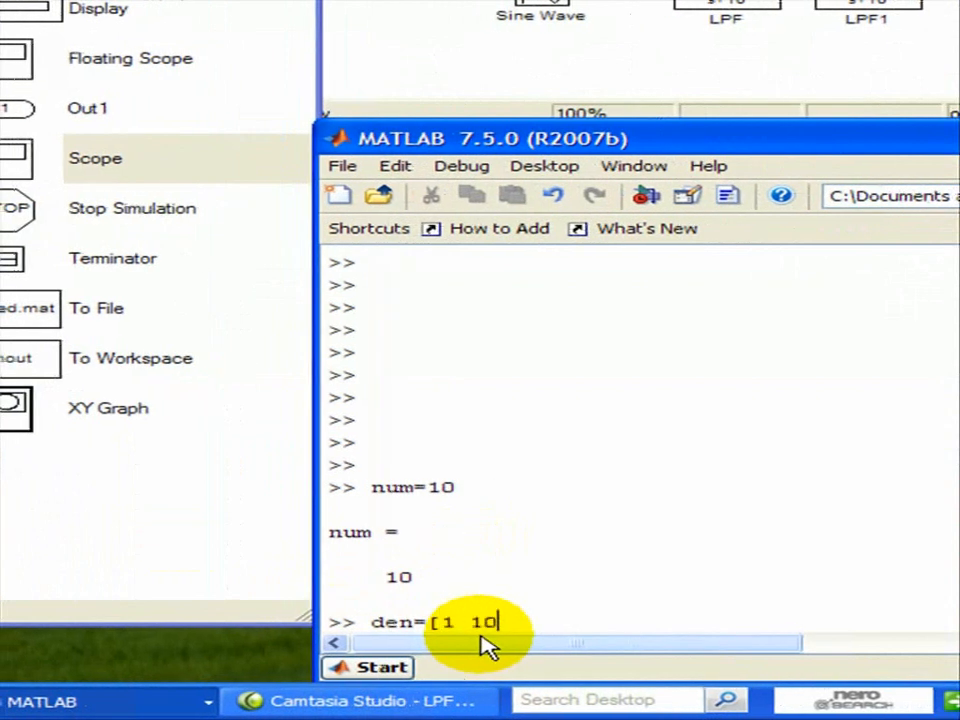
pyautogui.press('Return')
pyautogui.write('s')
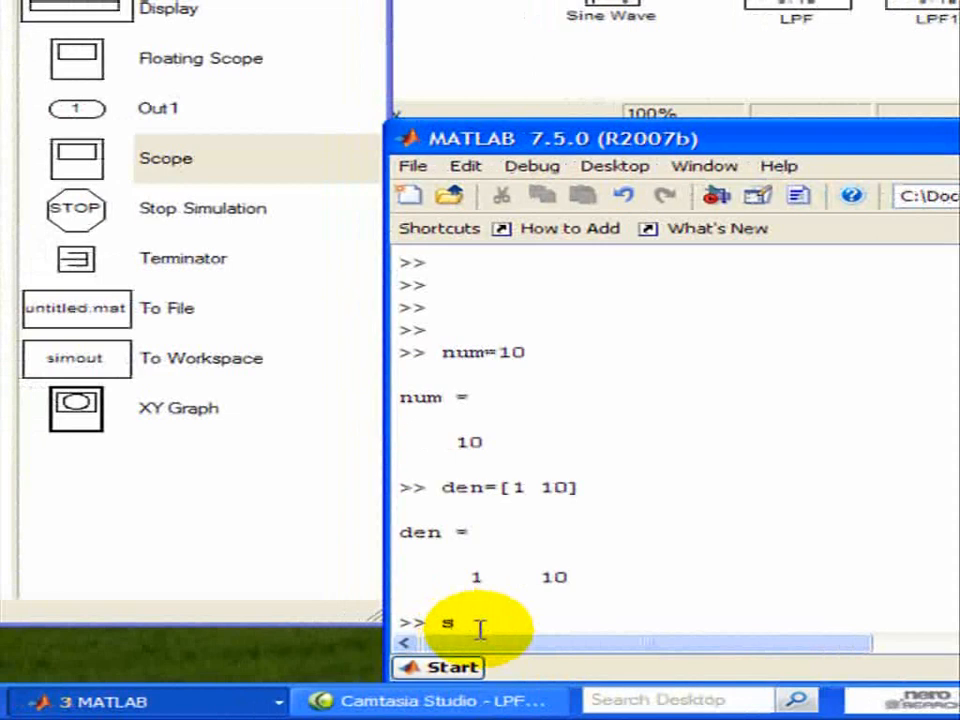
# Step: Create sys=tf(num,den), displaying the transfer function 10/(s+10)
pyautogui.write('ys=')
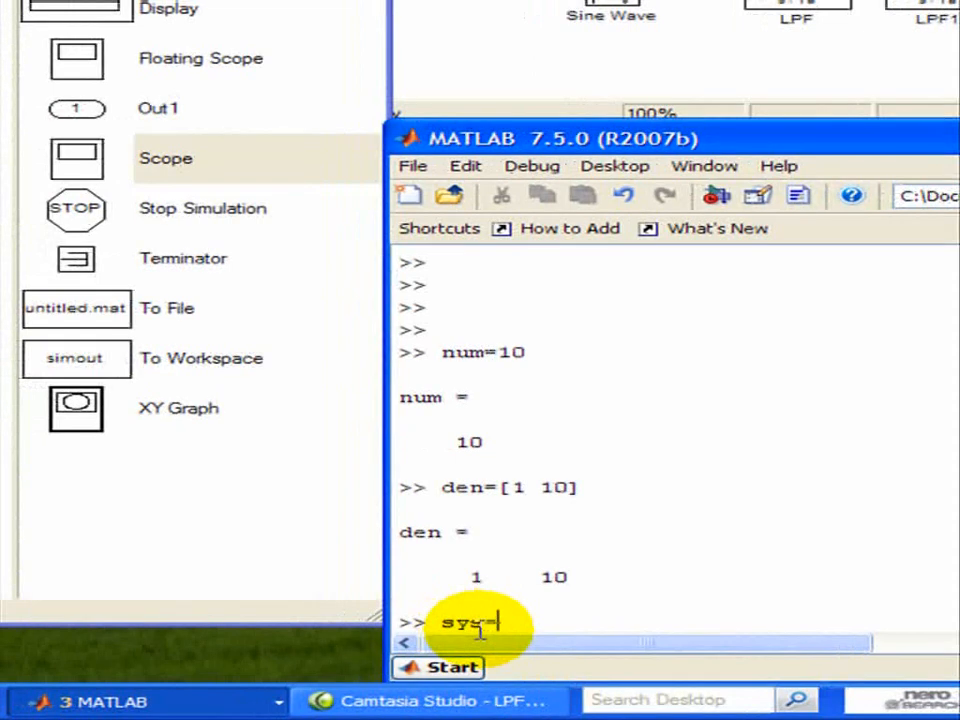
pyautogui.write('=tf(')
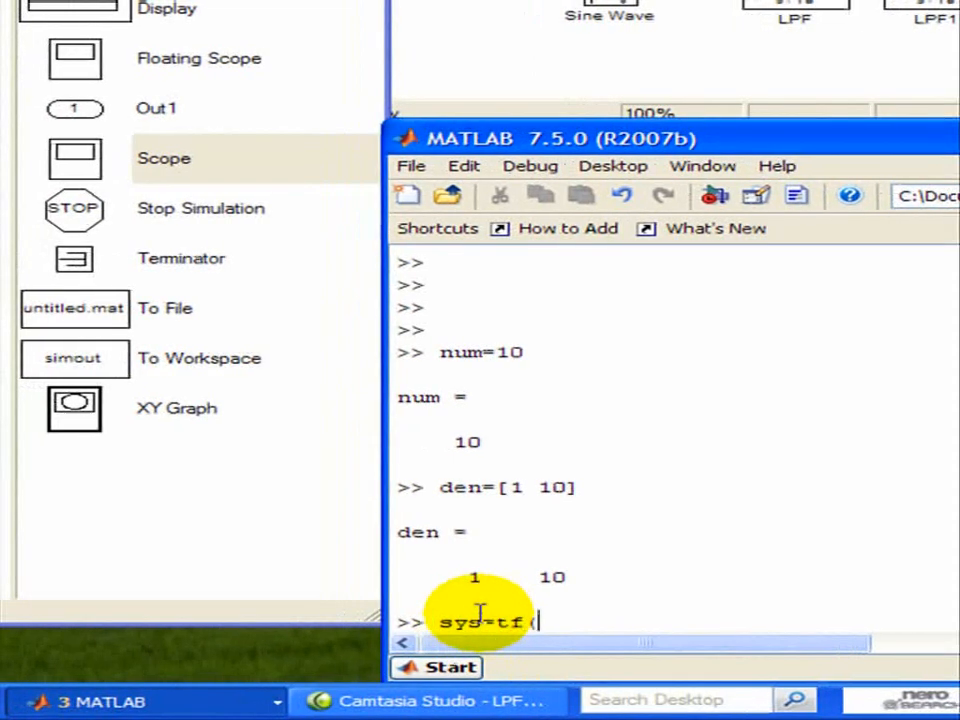
pyautogui.write('num,')
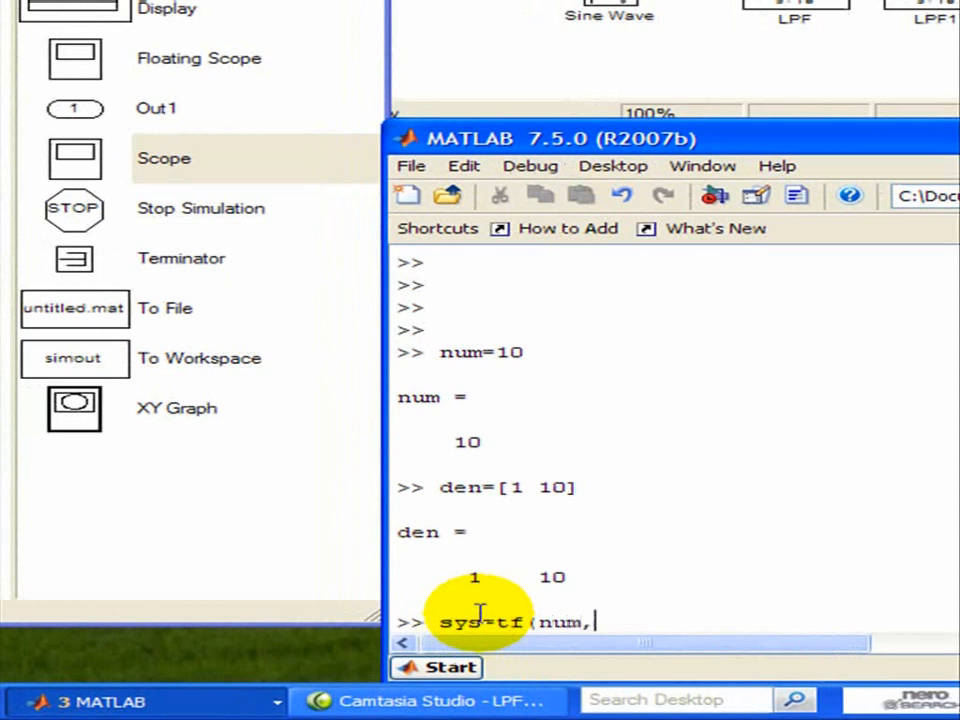
pyautogui.write('den)')
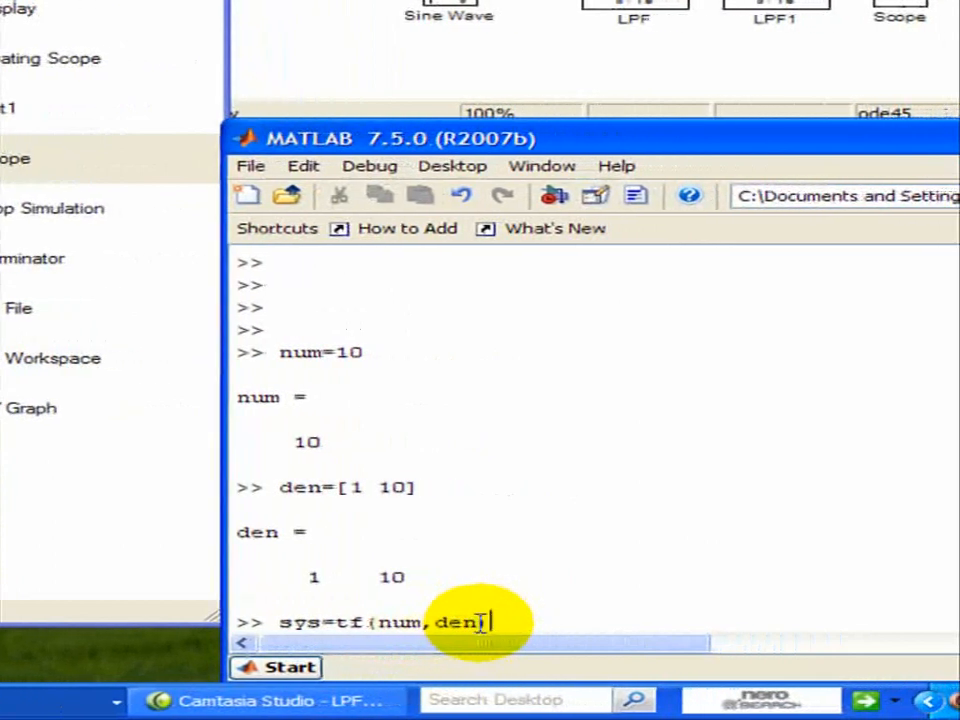
pyautogui.write(')')
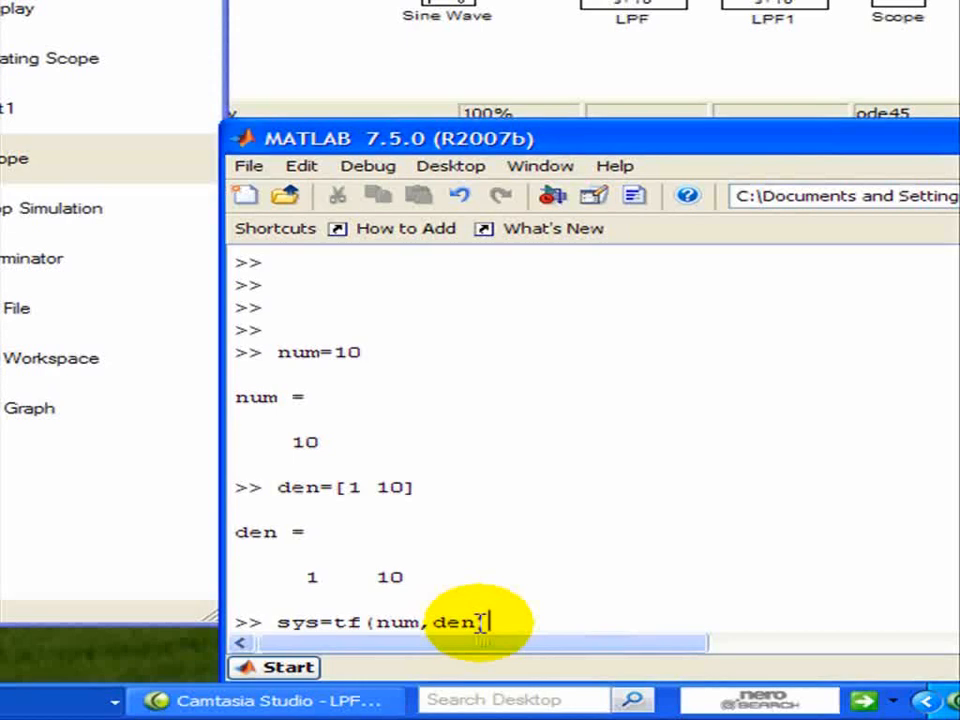
pyautogui.press('Return')
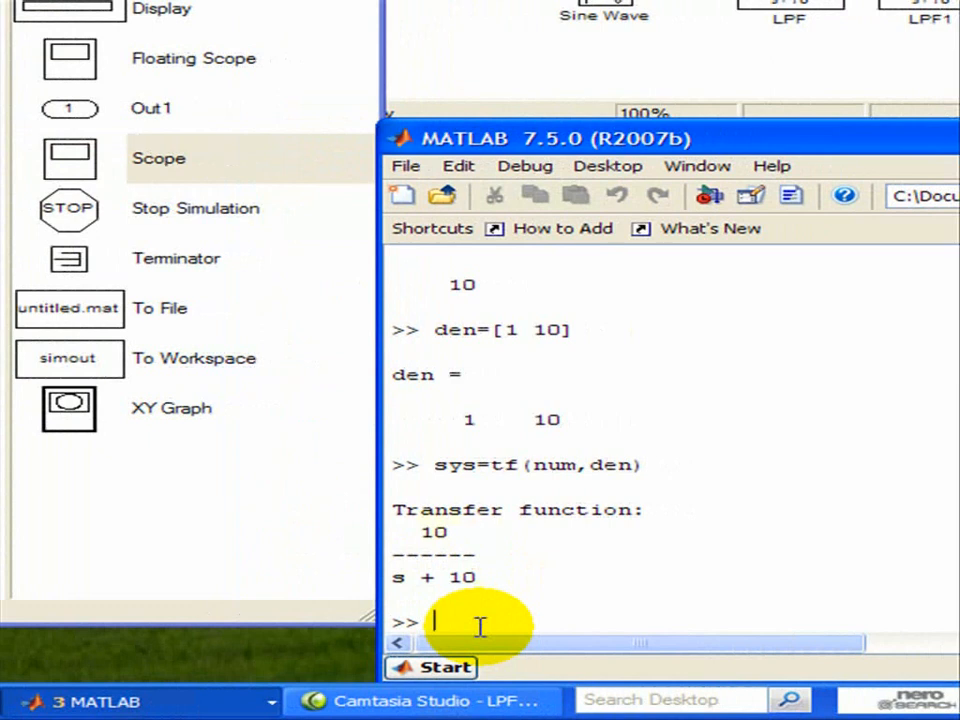
# Step: Enter bode(sys) to plot magnitude and phase of 10/(s+10)
pyautogui.write('bode')
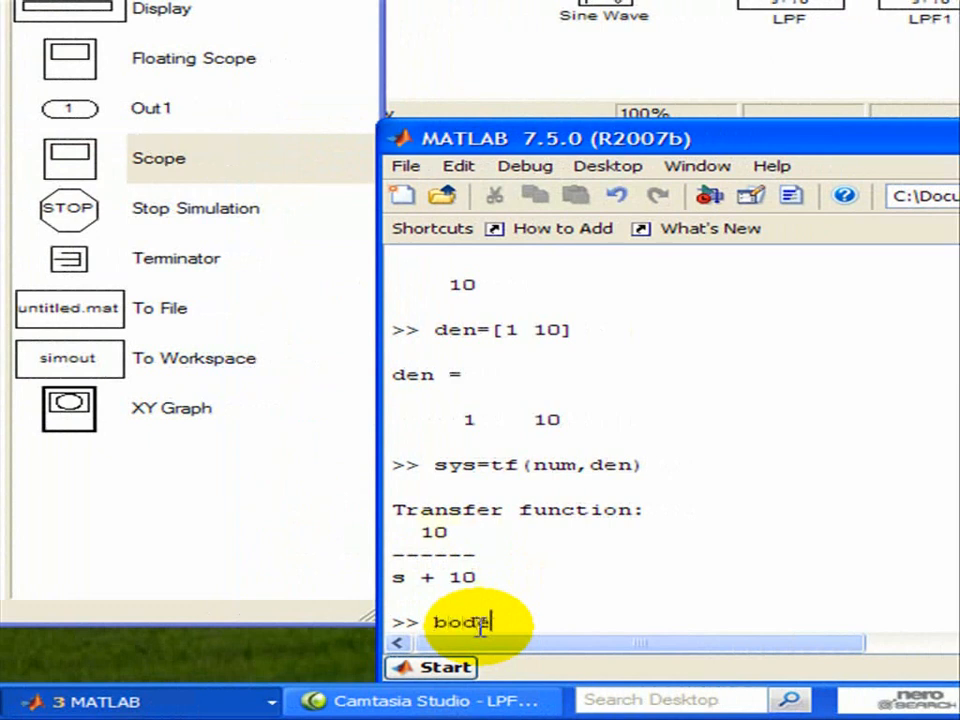
pyautogui.write('(sys')
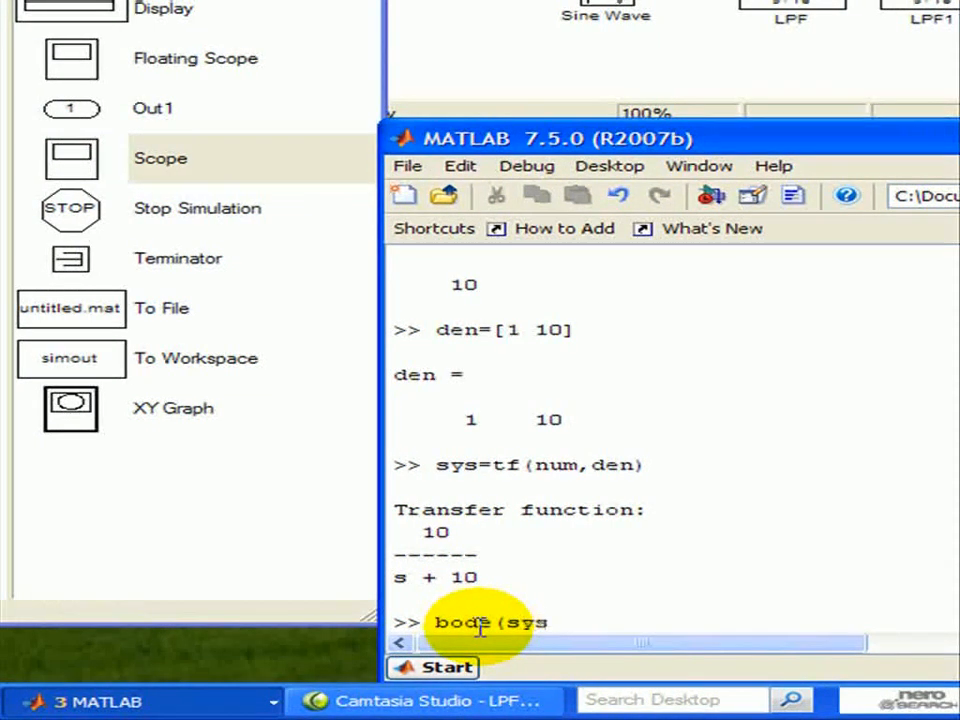
pyautogui.write(')')
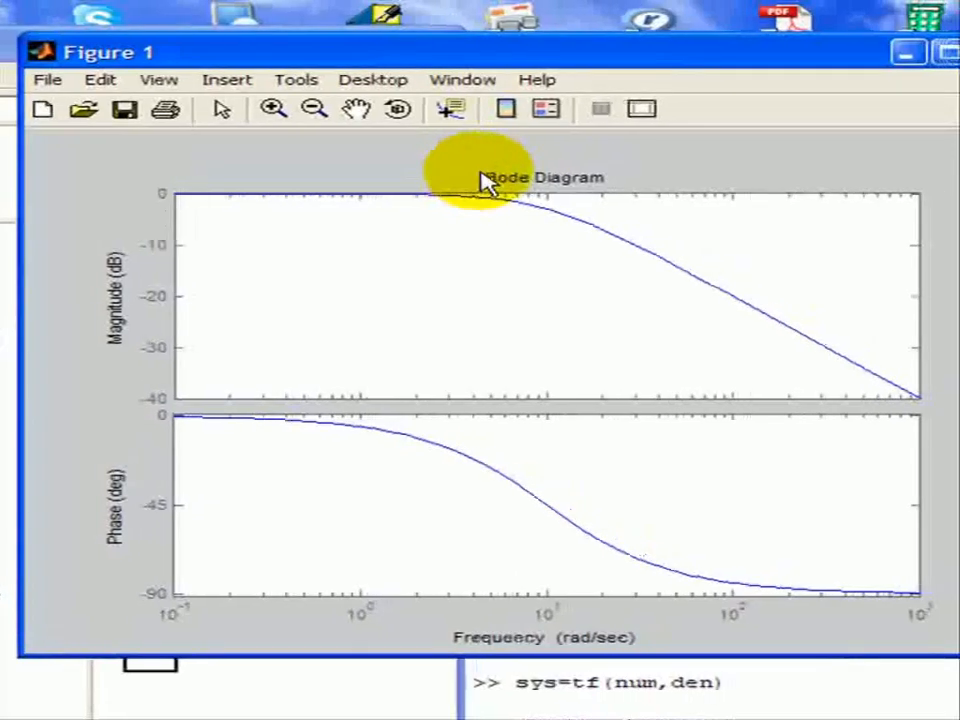
pyautogui.moveTo(545, 410)
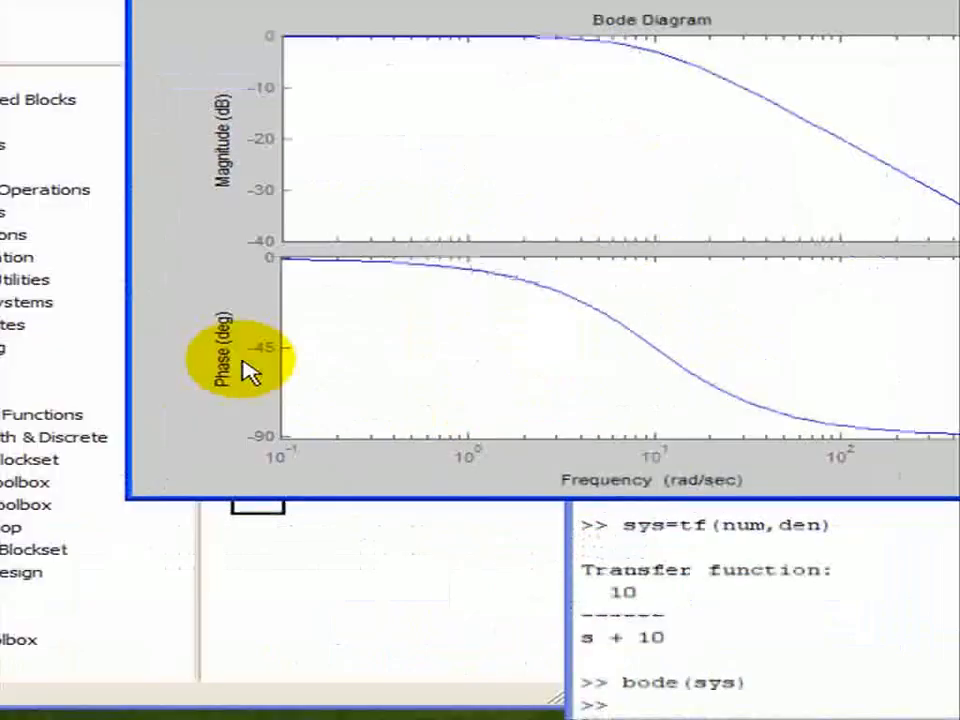
pyautogui.moveTo(445, 355)
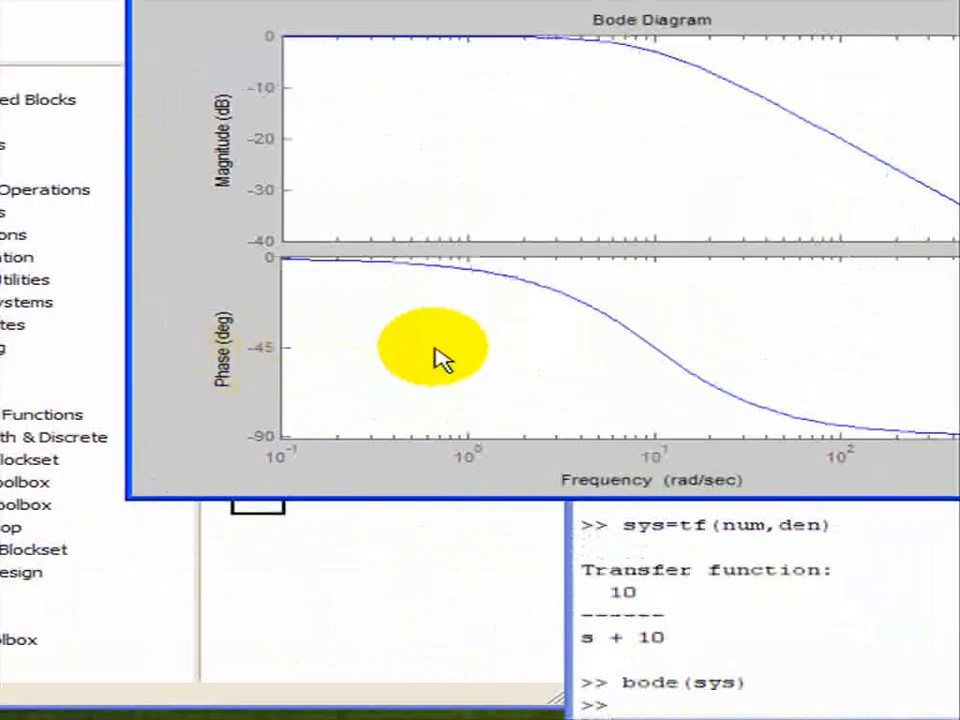
pyautogui.moveTo(650, 350)
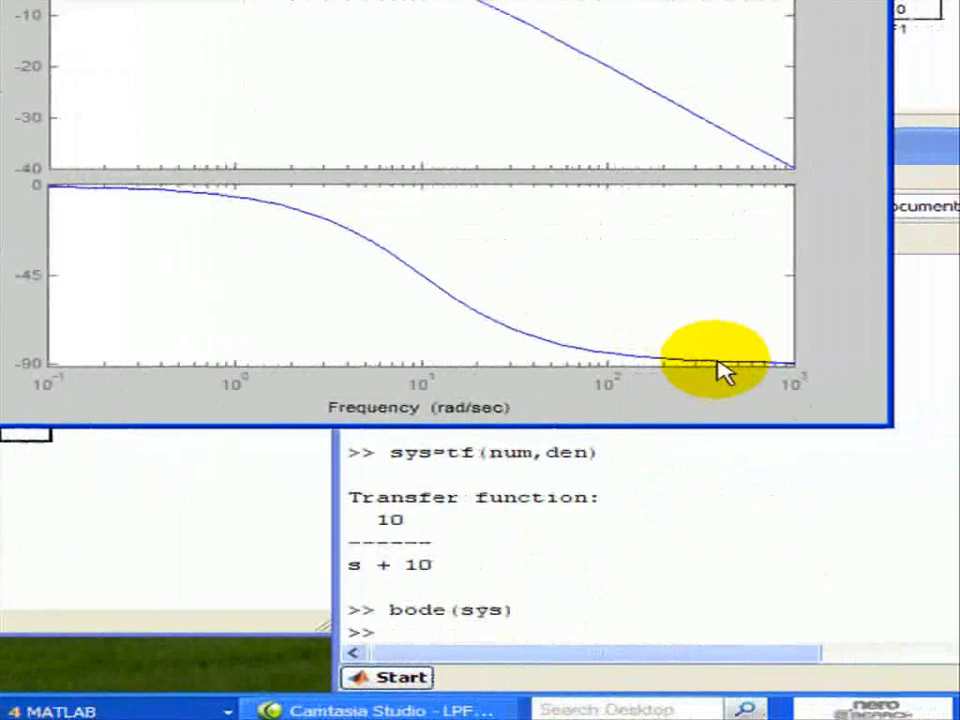
pyautogui.moveTo(655, 280)
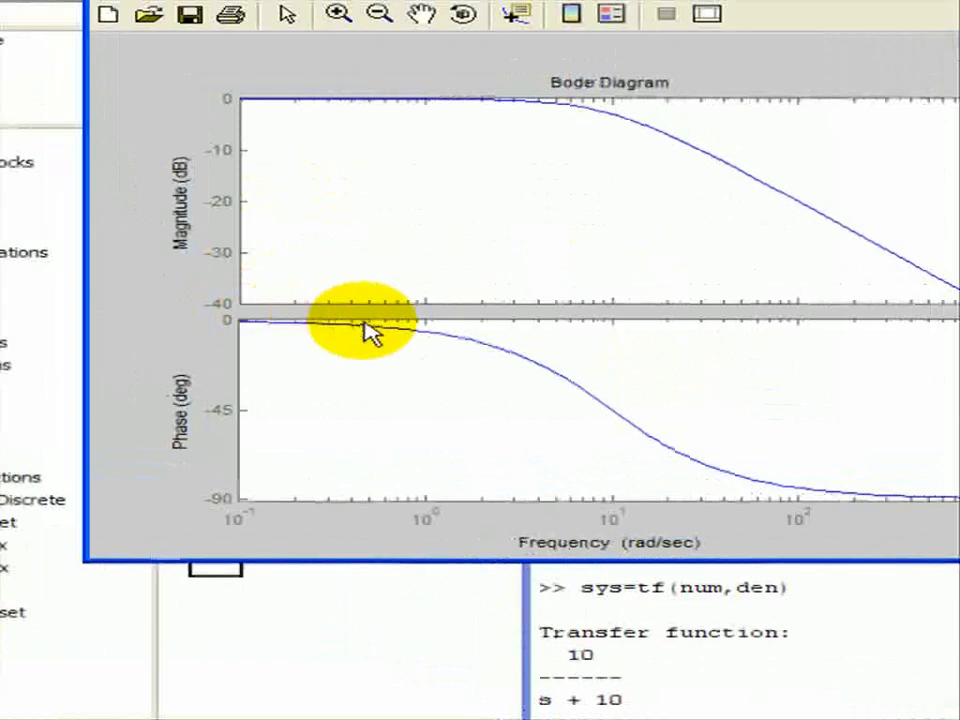
pyautogui.moveTo(372, 218)
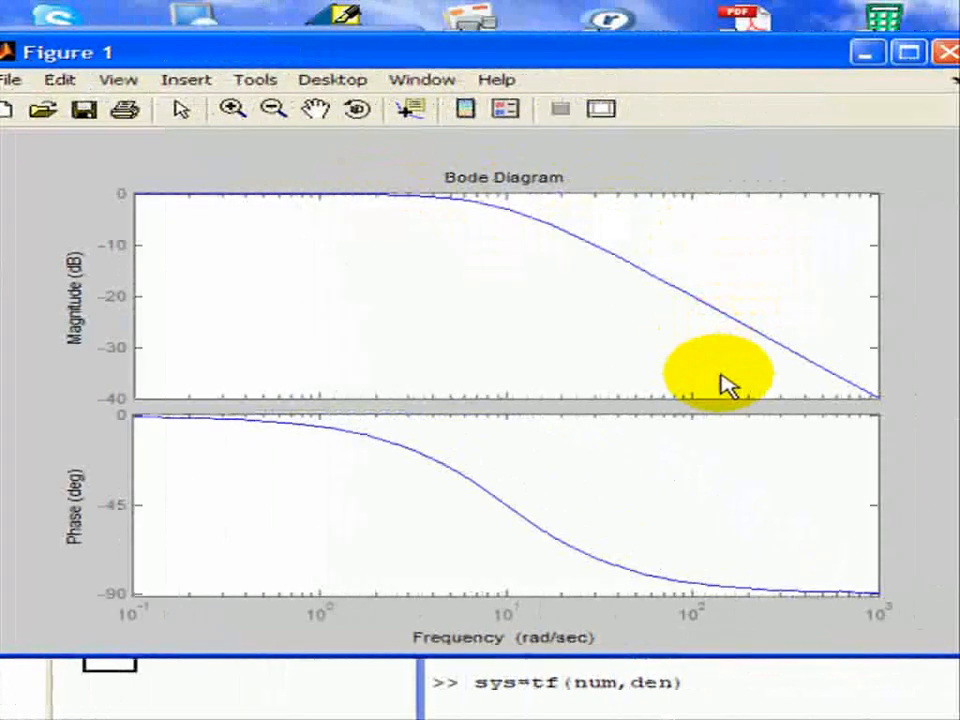
pyautogui.moveTo(485, 230)
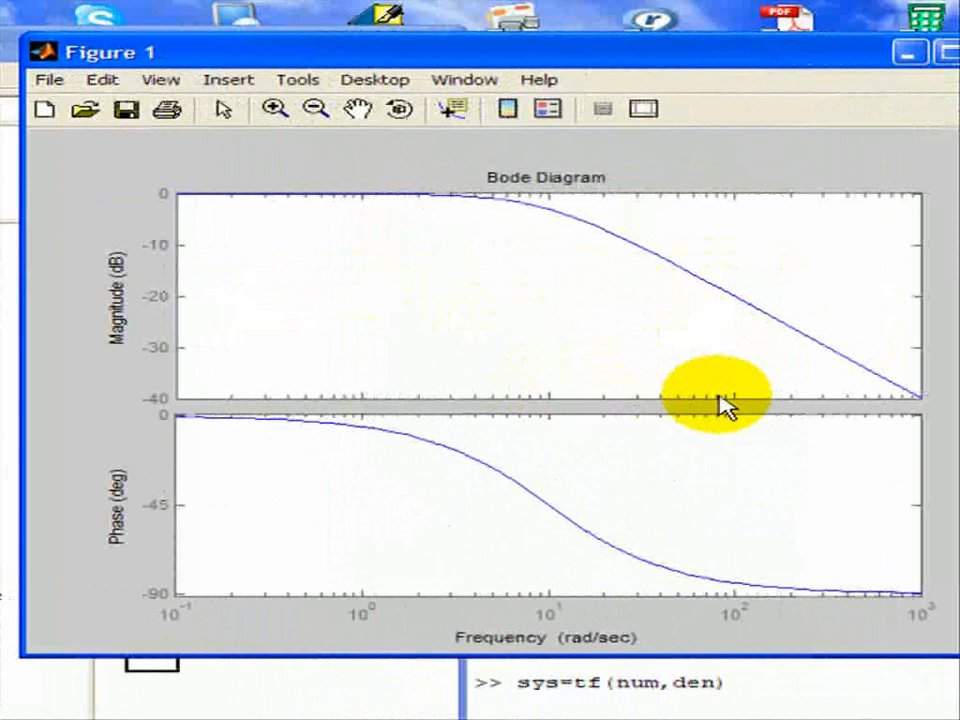
pyautogui.moveTo(710, 275)
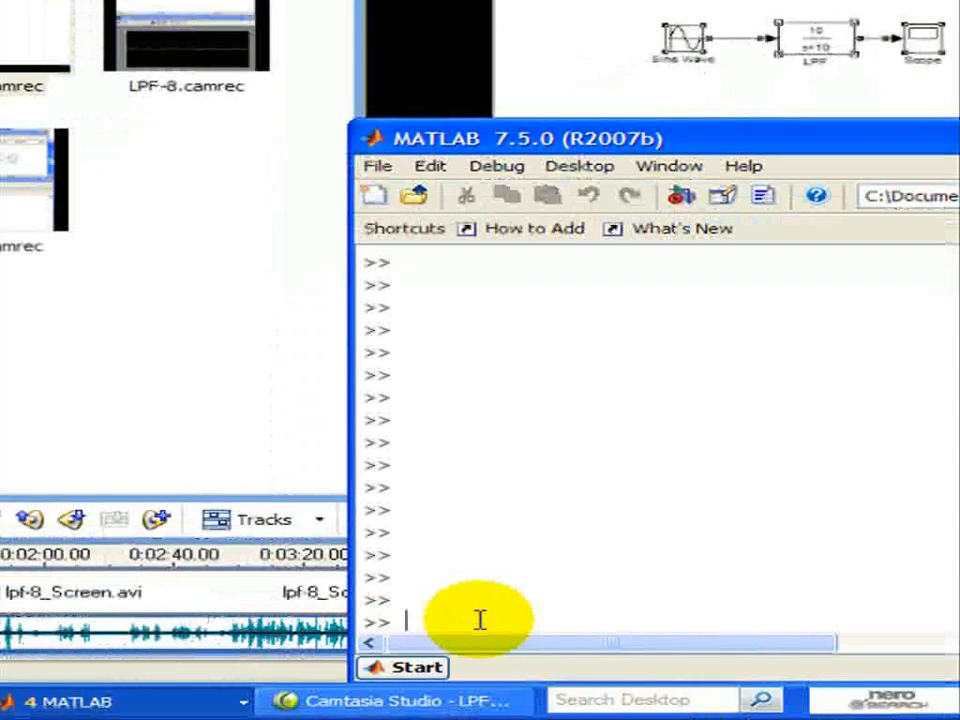
# Step: Enter den=poly([-10,-10]), giving denominator coefficients 1 20 100
pyautogui.write('den=p')
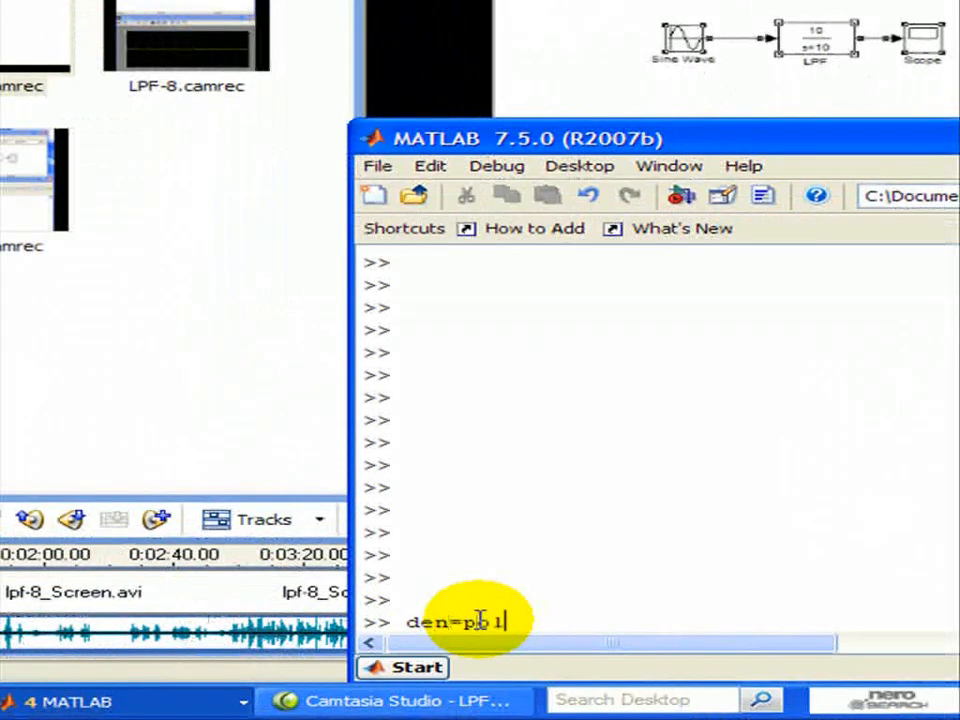
pyautogui.write('oly(')
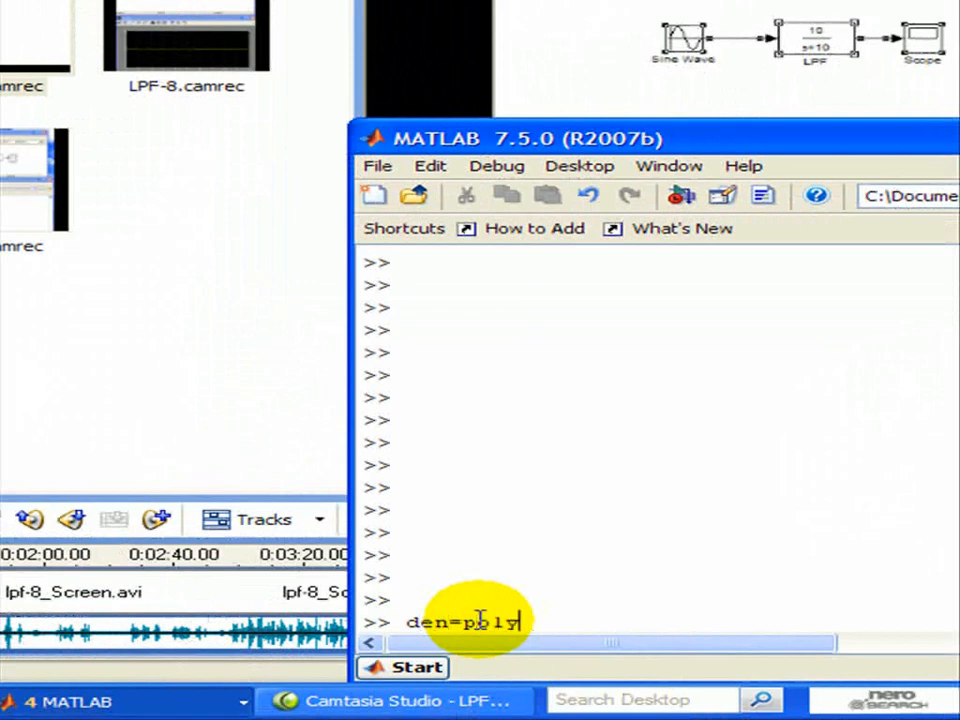
pyautogui.write('([')
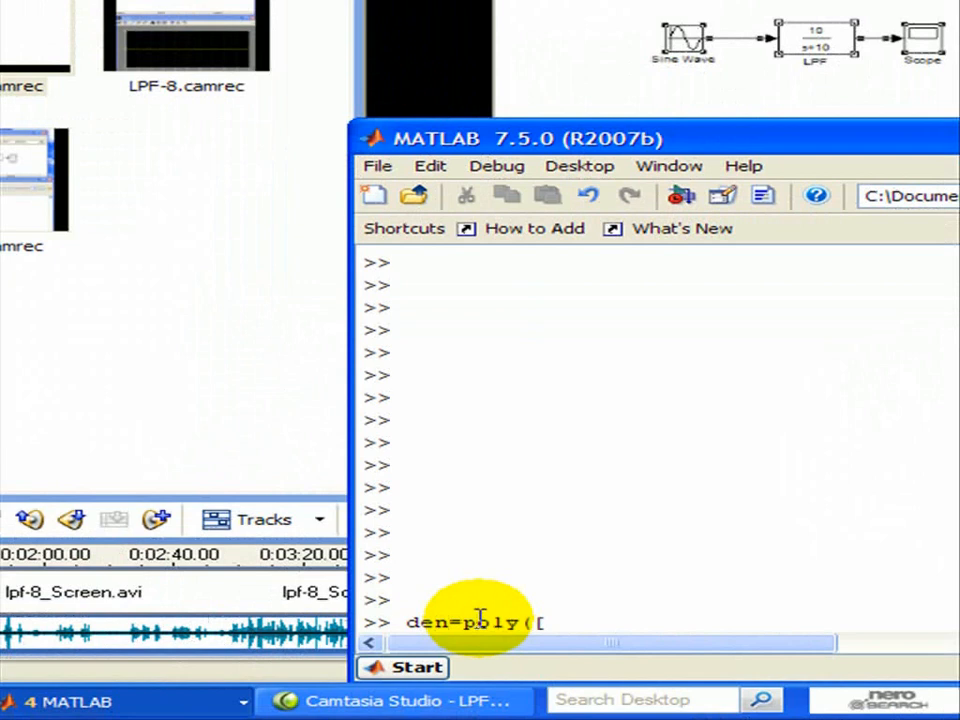
pyautogui.moveTo(480, 597)
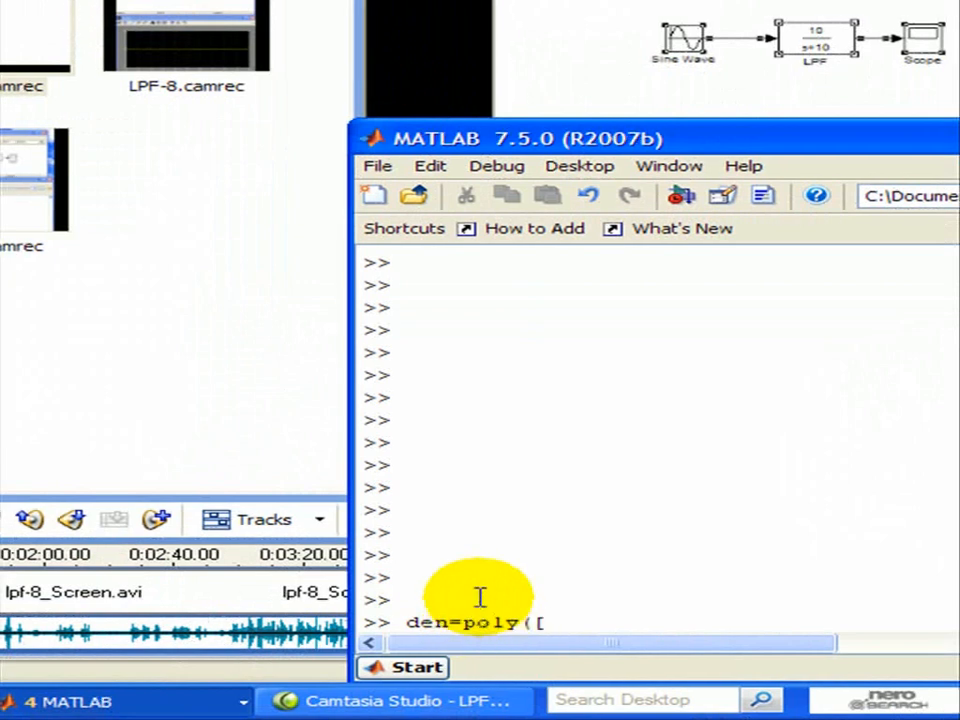
pyautogui.write('[-10,-10])')
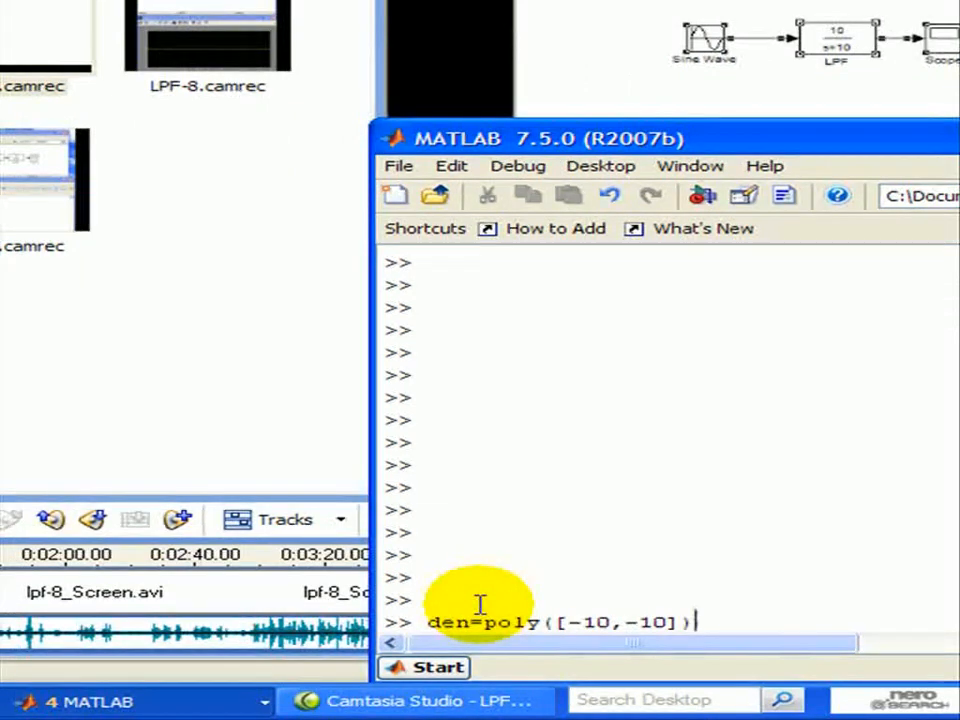
pyautogui.press('Return')
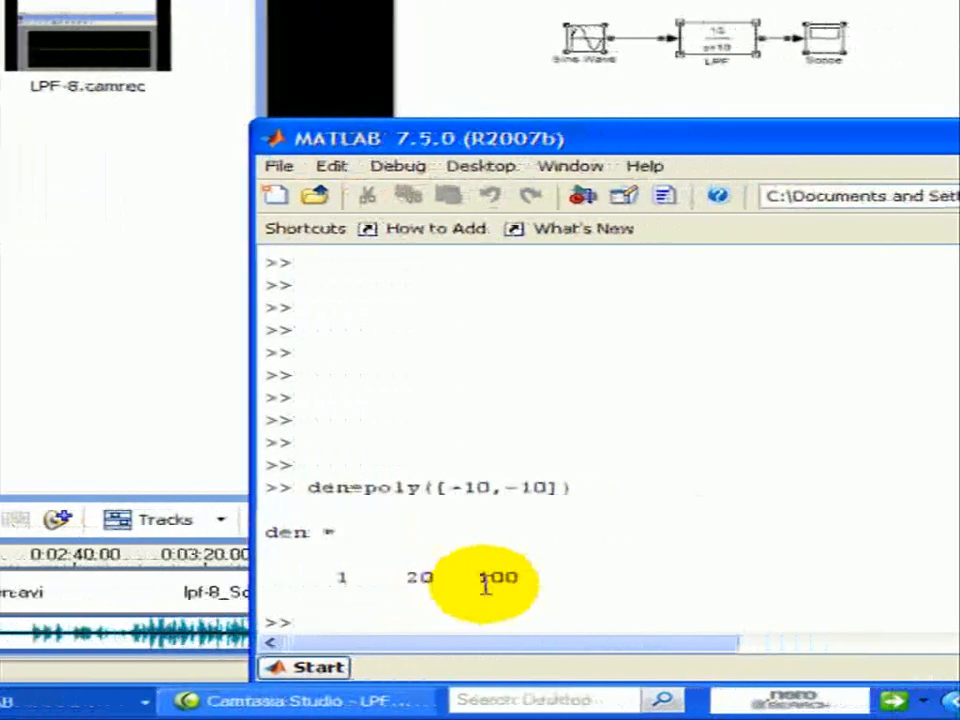
# Step: Set num=100 and define sys2=tf(num,den), giving 100/(s^2+20s+100)
pyautogui.write('n')
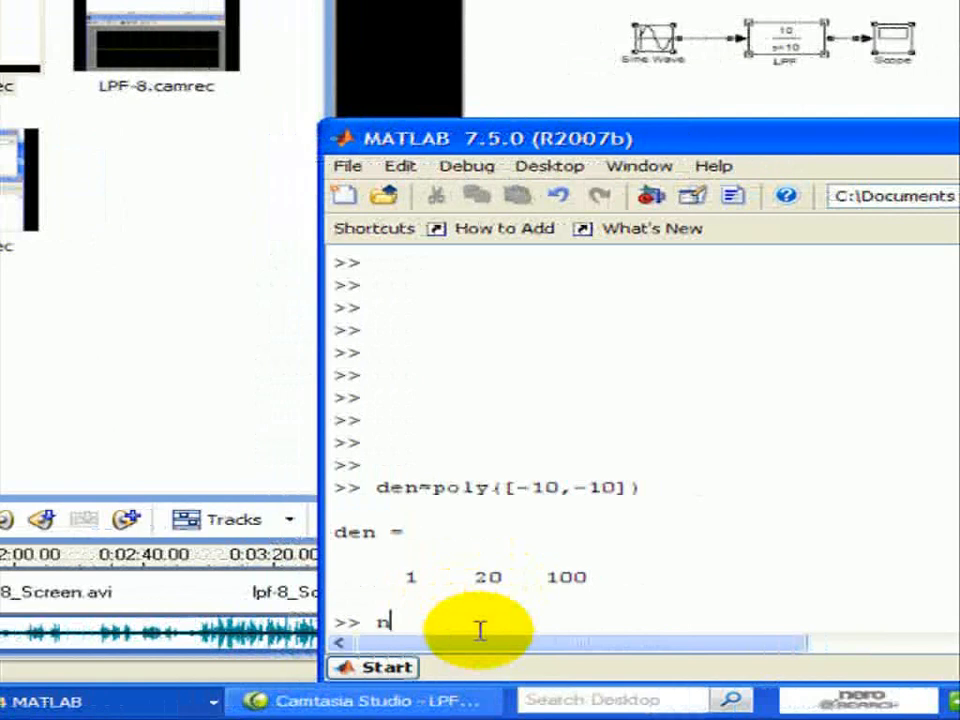
pyautogui.write('um=100')
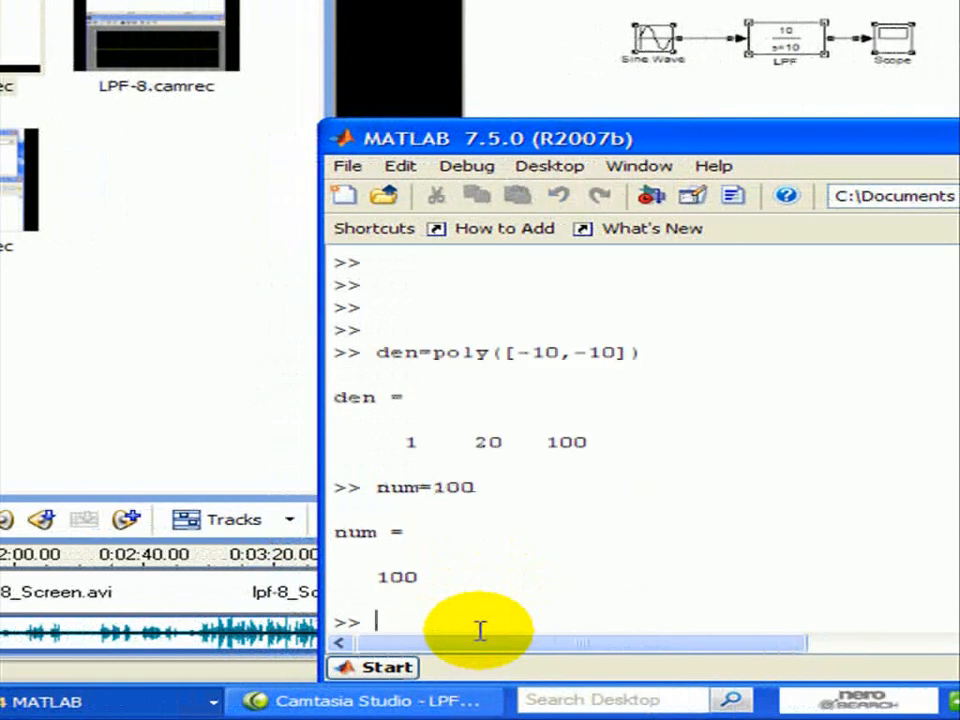
pyautogui.write('sys')
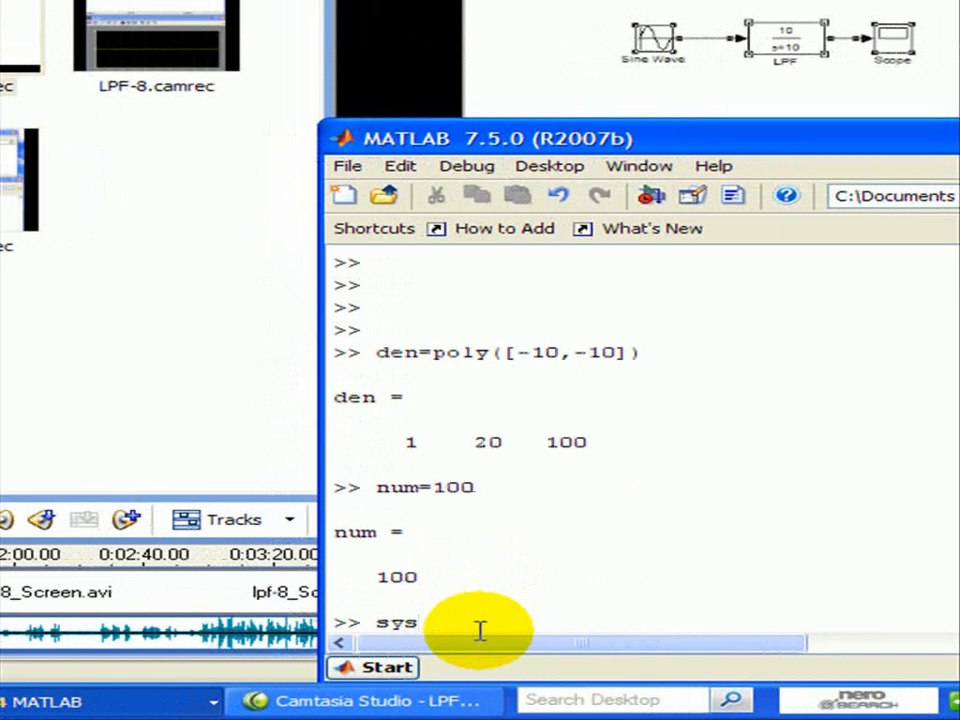
pyautogui.write('2=')
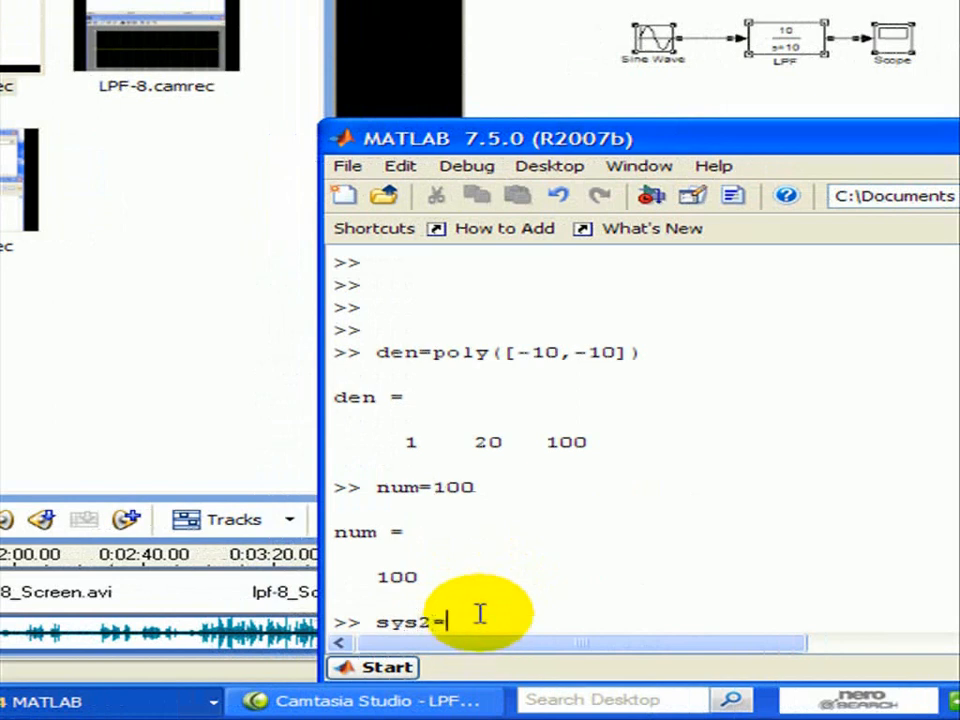
pyautogui.write('tf')
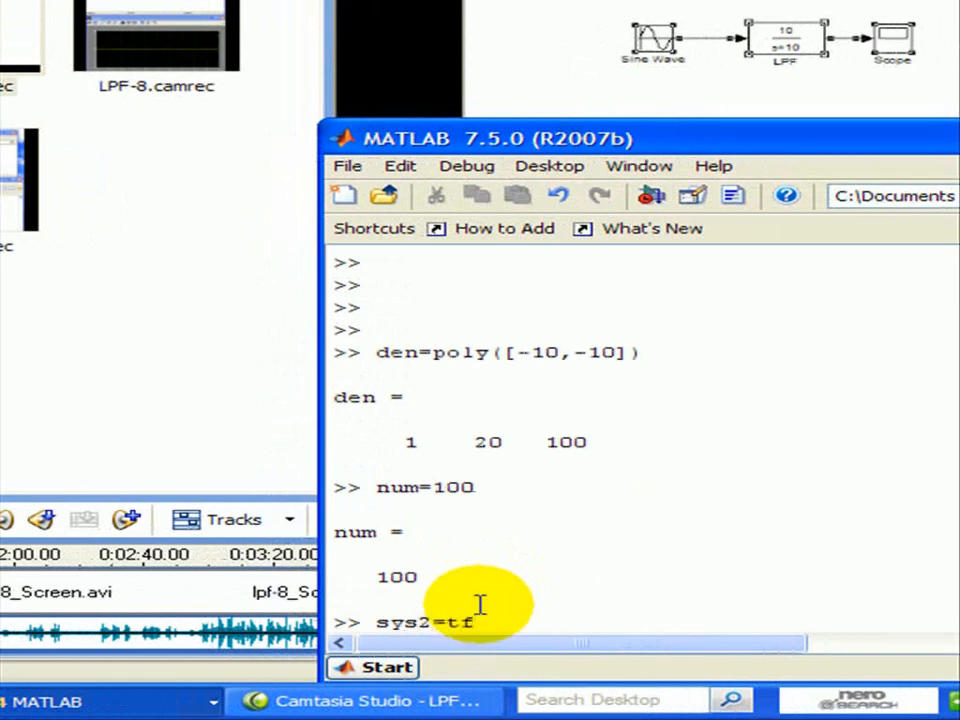
pyautogui.write('(')
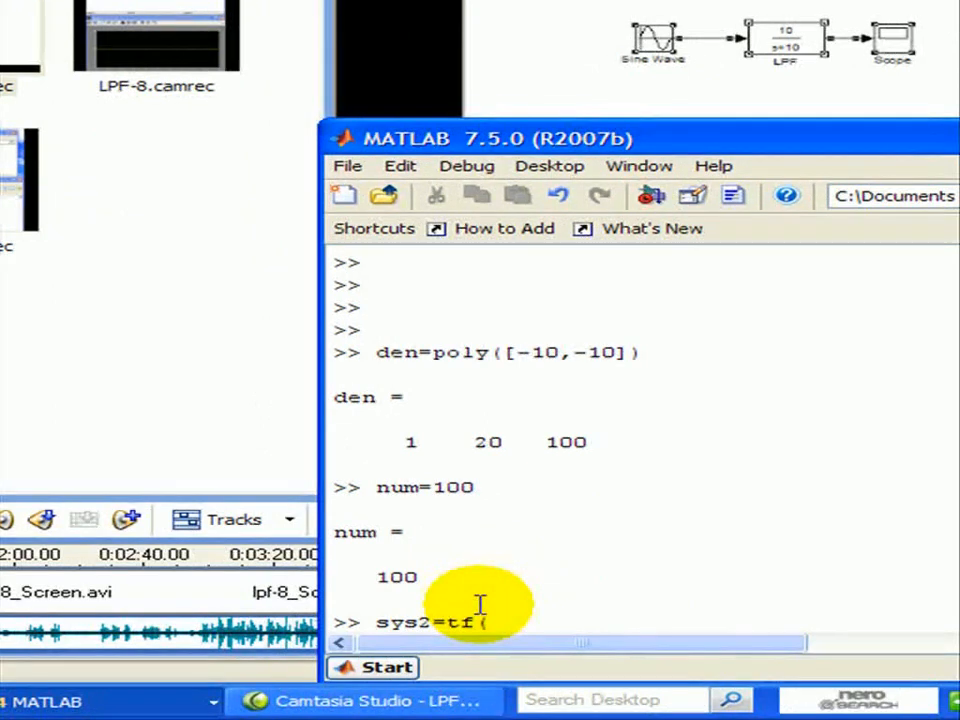
pyautogui.write('num')
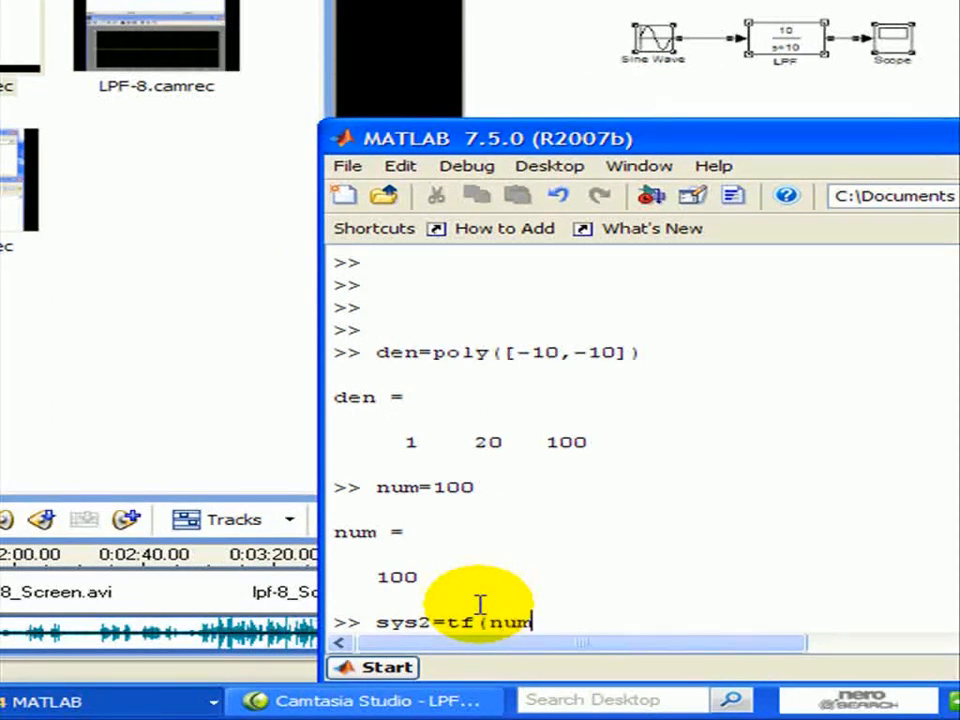
pyautogui.write(',den)')
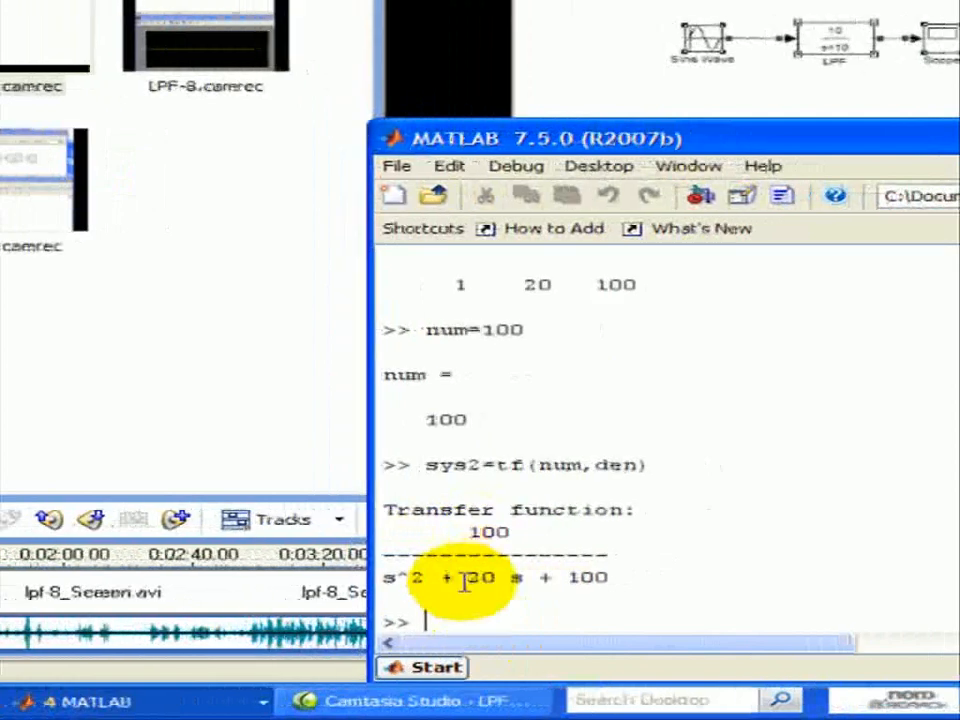
pyautogui.write('d')
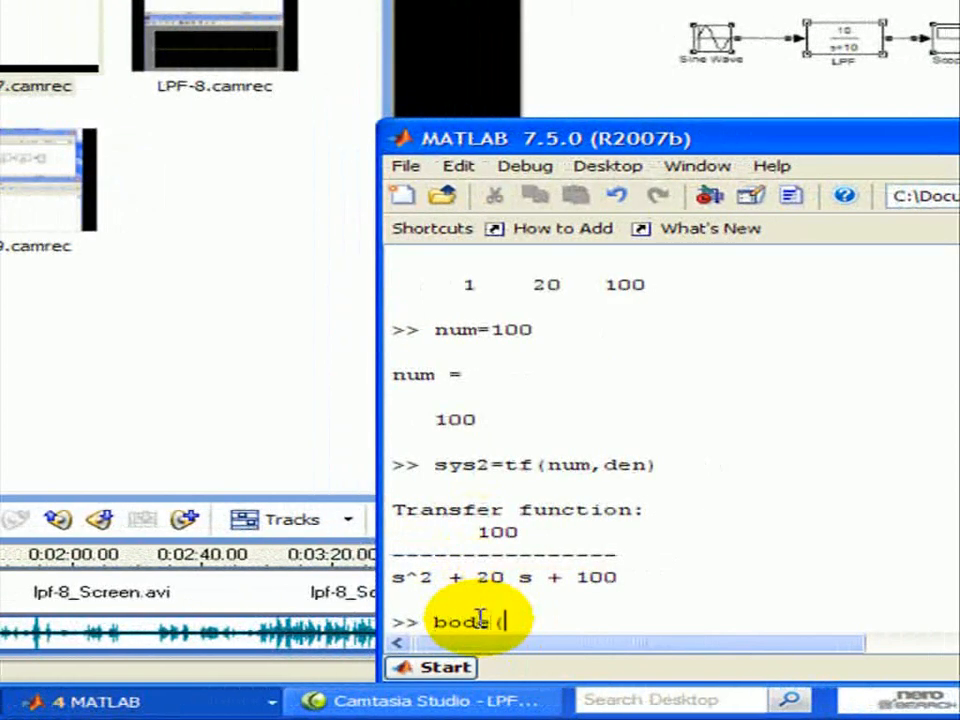
# Step: Plot the Bode diagram of sys2 with bode(sys2)
pyautogui.write('sys2')
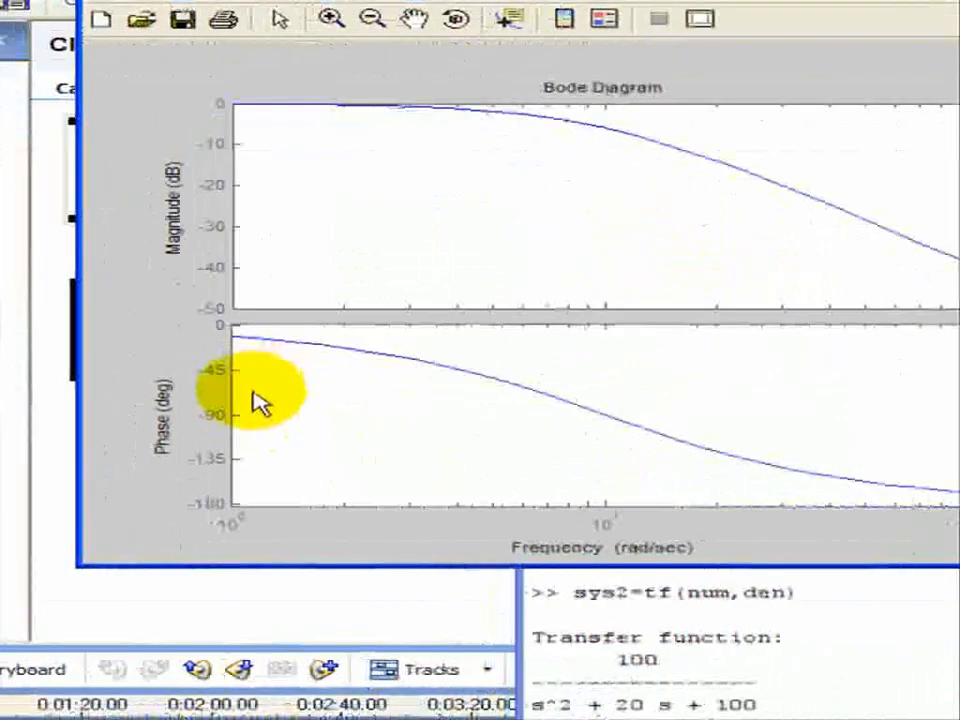
pyautogui.moveTo(615, 420)
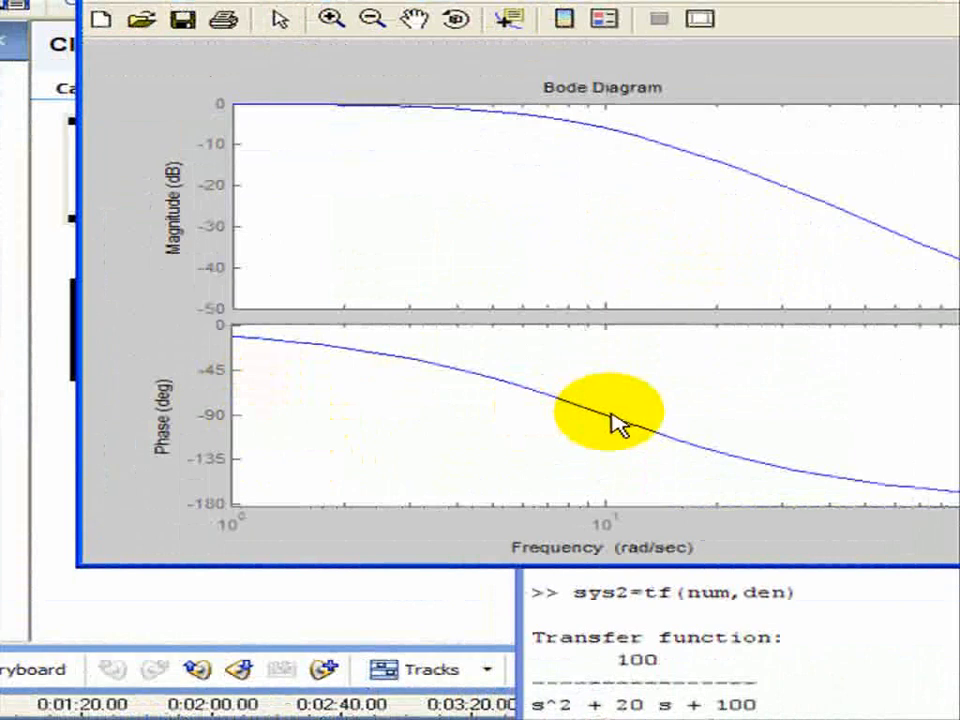